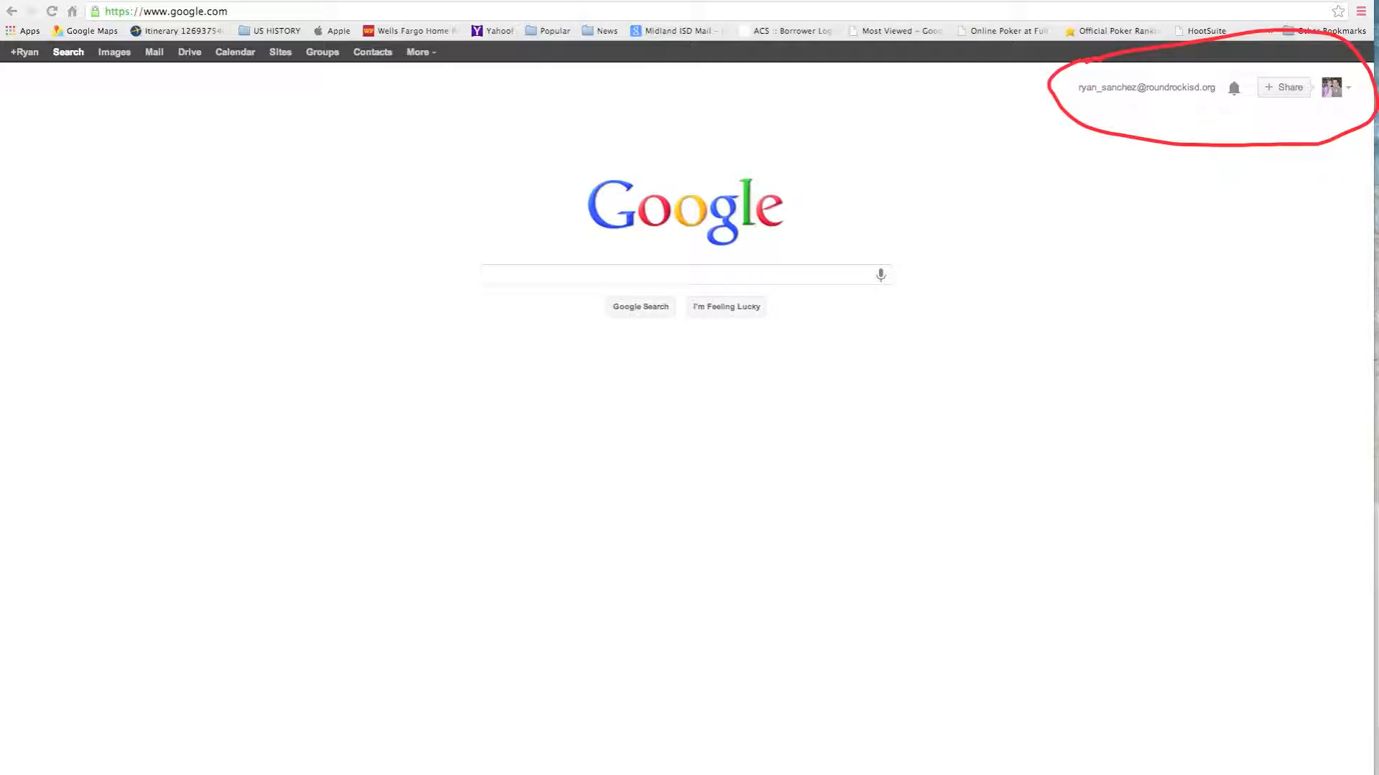
# Go from the Google homepage to Drive and show the My Drive file list.
pyautogui.click(687, 275)
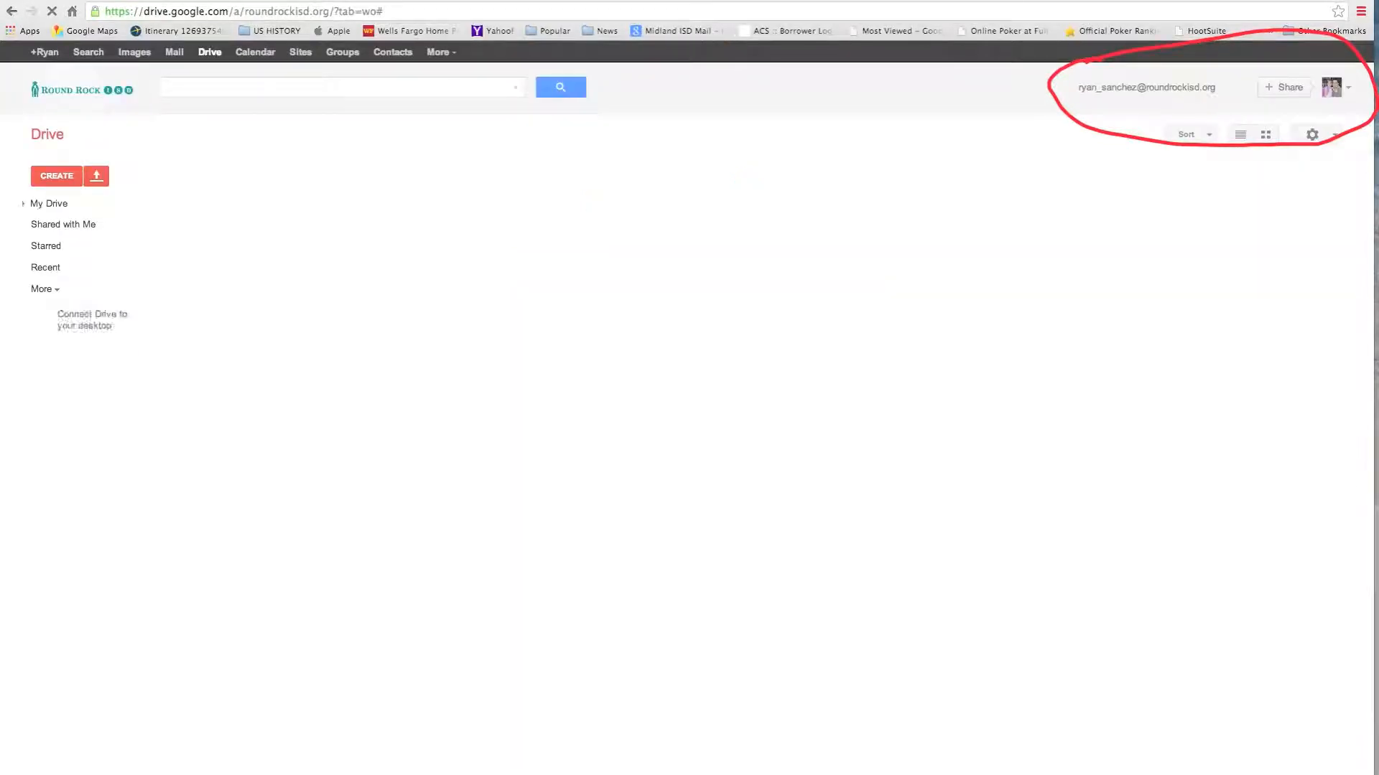
pyautogui.click(49, 203)
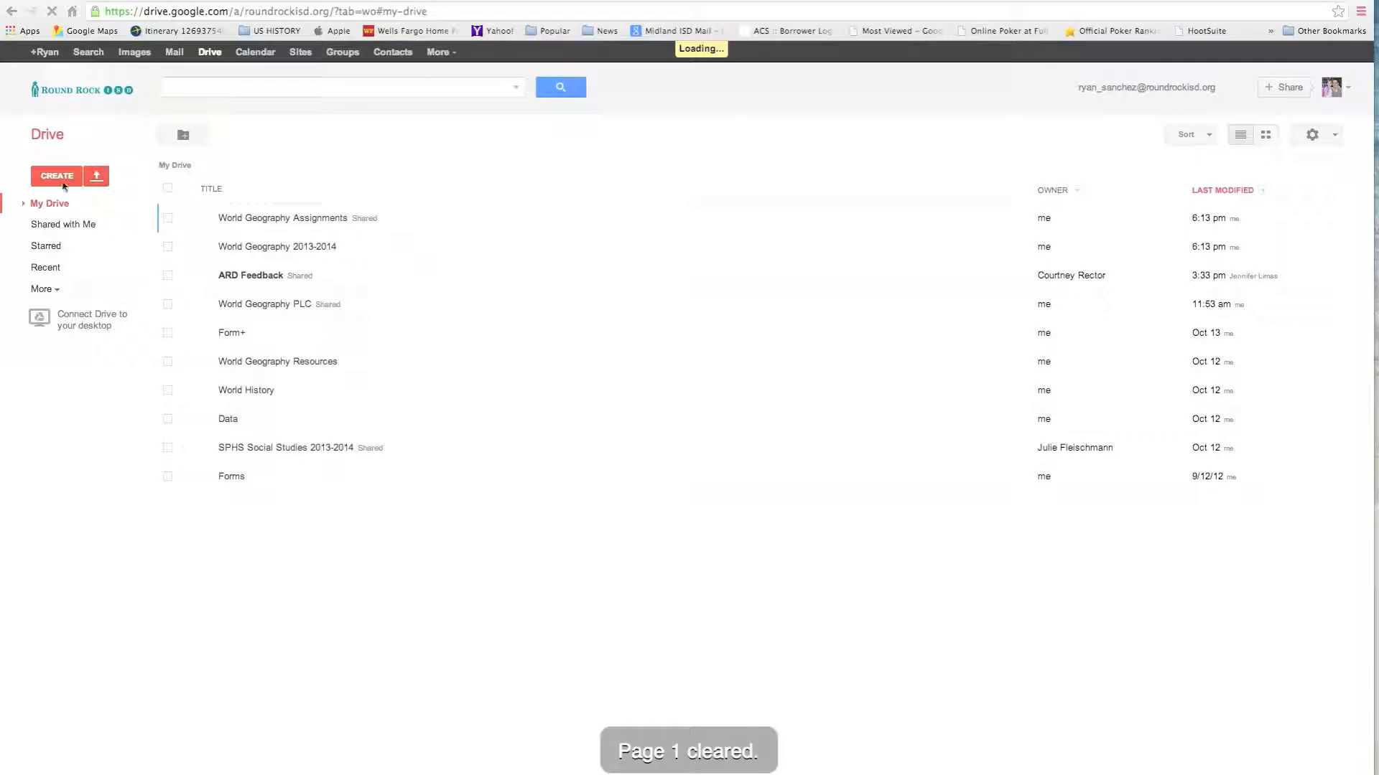
# Create a new untitled drawing and set its canvas background to white.
pyautogui.click(56, 175)
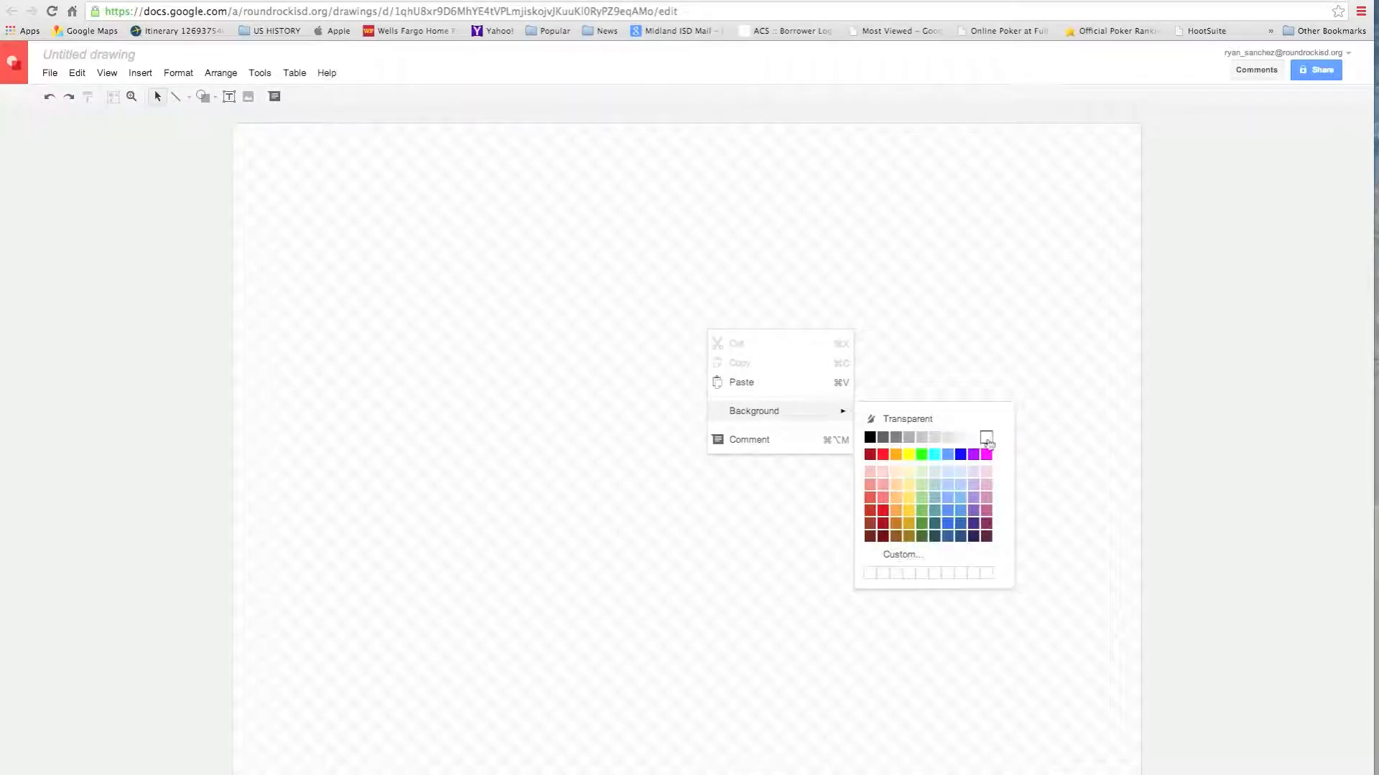
pyautogui.click(985, 438)
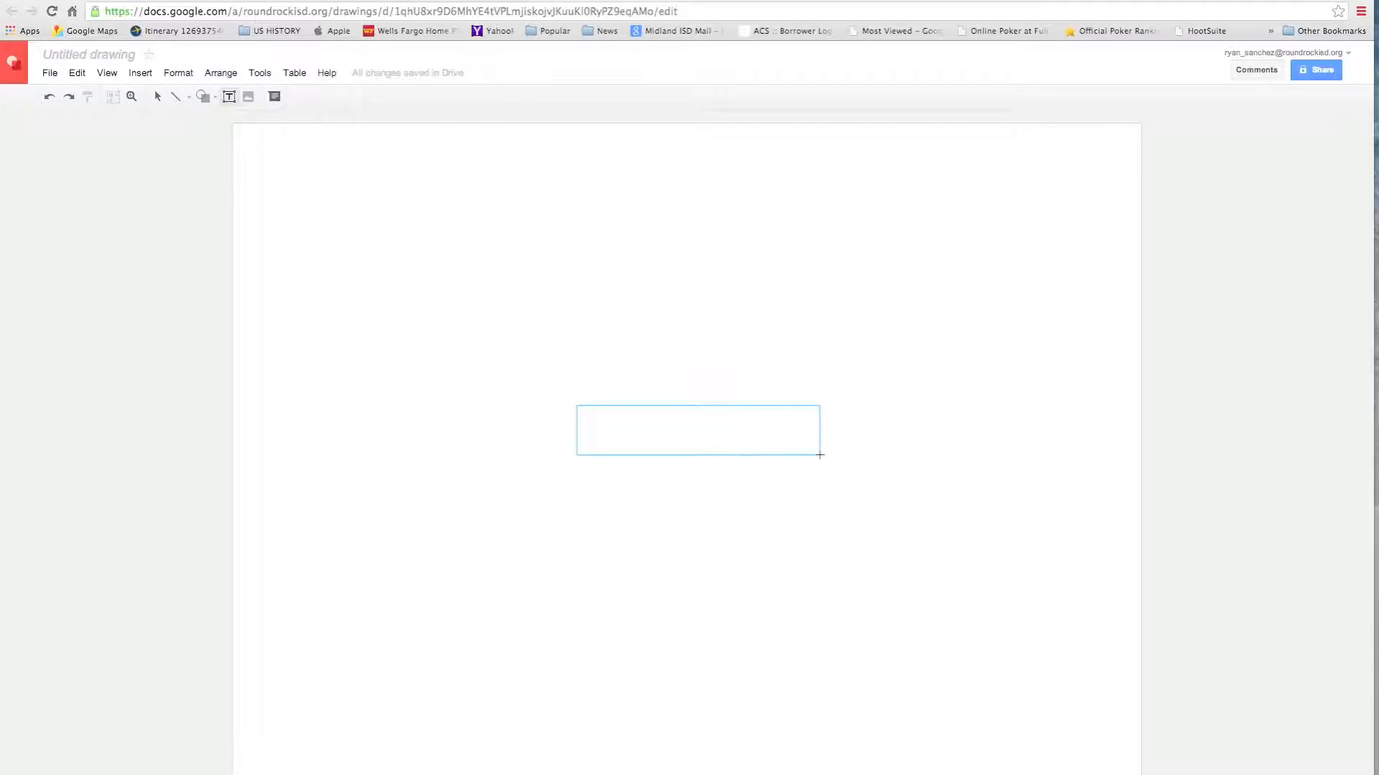
# Label a text box 'House' and centre it on the page.
pyautogui.write('Hou')
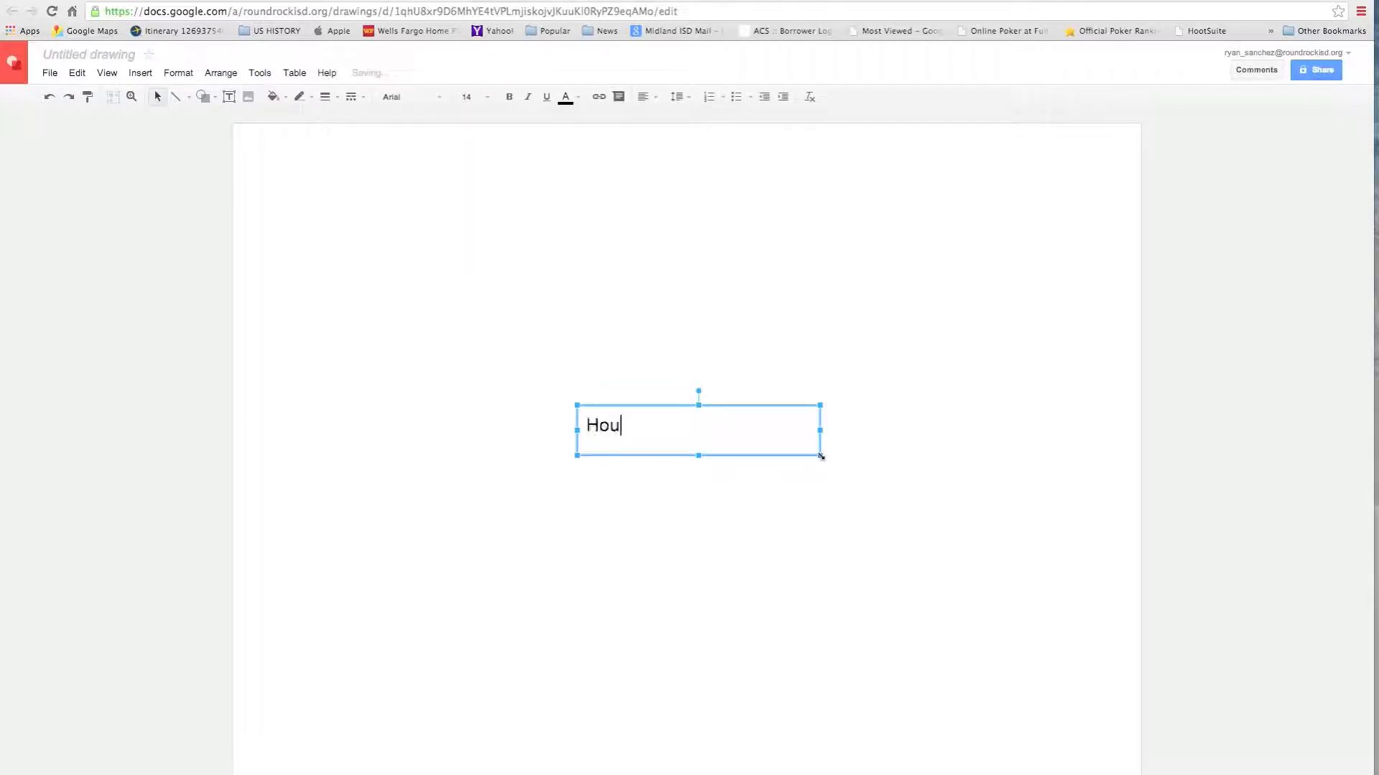
pyautogui.write('se')
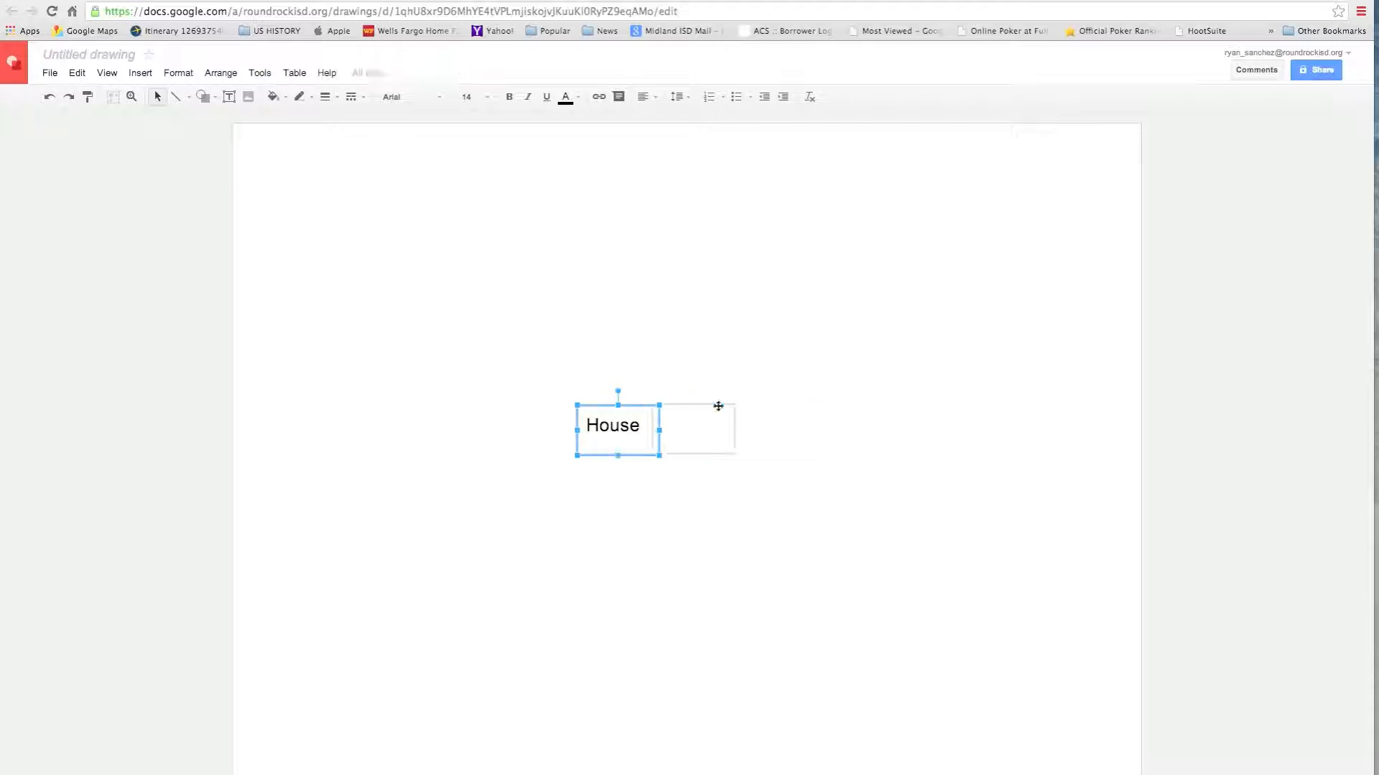
pyautogui.moveTo(611, 426); pyautogui.dragTo(695, 427)
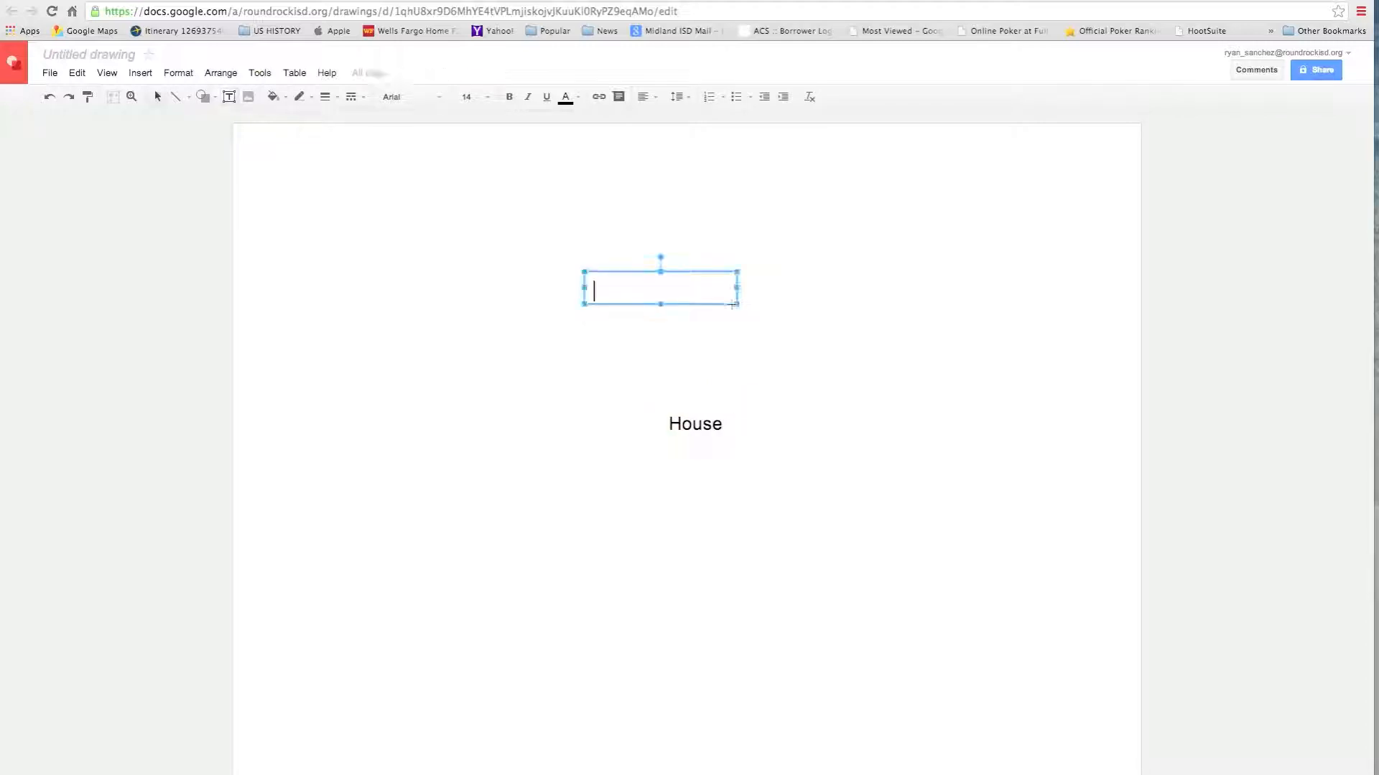
# Label the box 'Kitchen', copy it right of and below House, renamed Bedroom and Livingroom.
pyautogui.write('Kitchen')
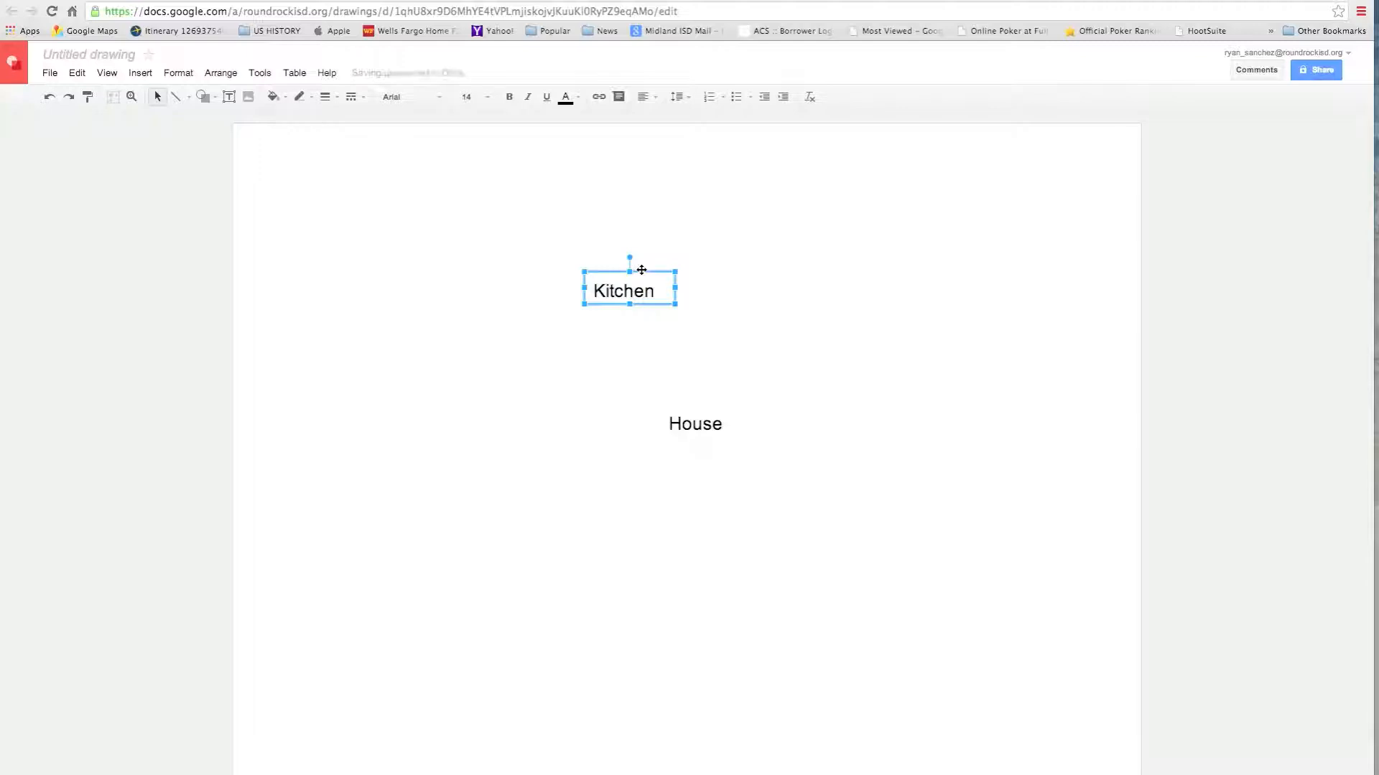
pyautogui.moveTo(629, 290); pyautogui.dragTo(659, 320)
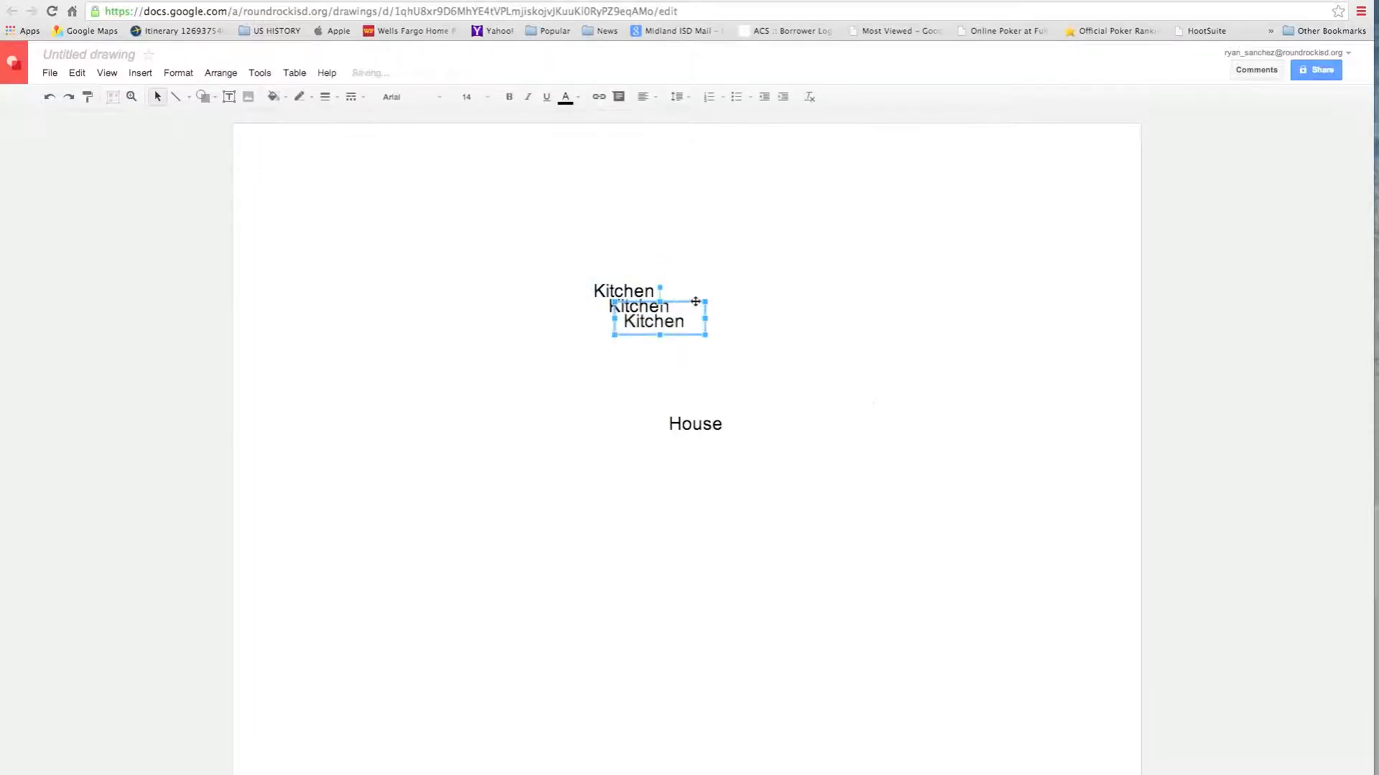
pyautogui.moveTo(658, 319); pyautogui.dragTo(840, 440)
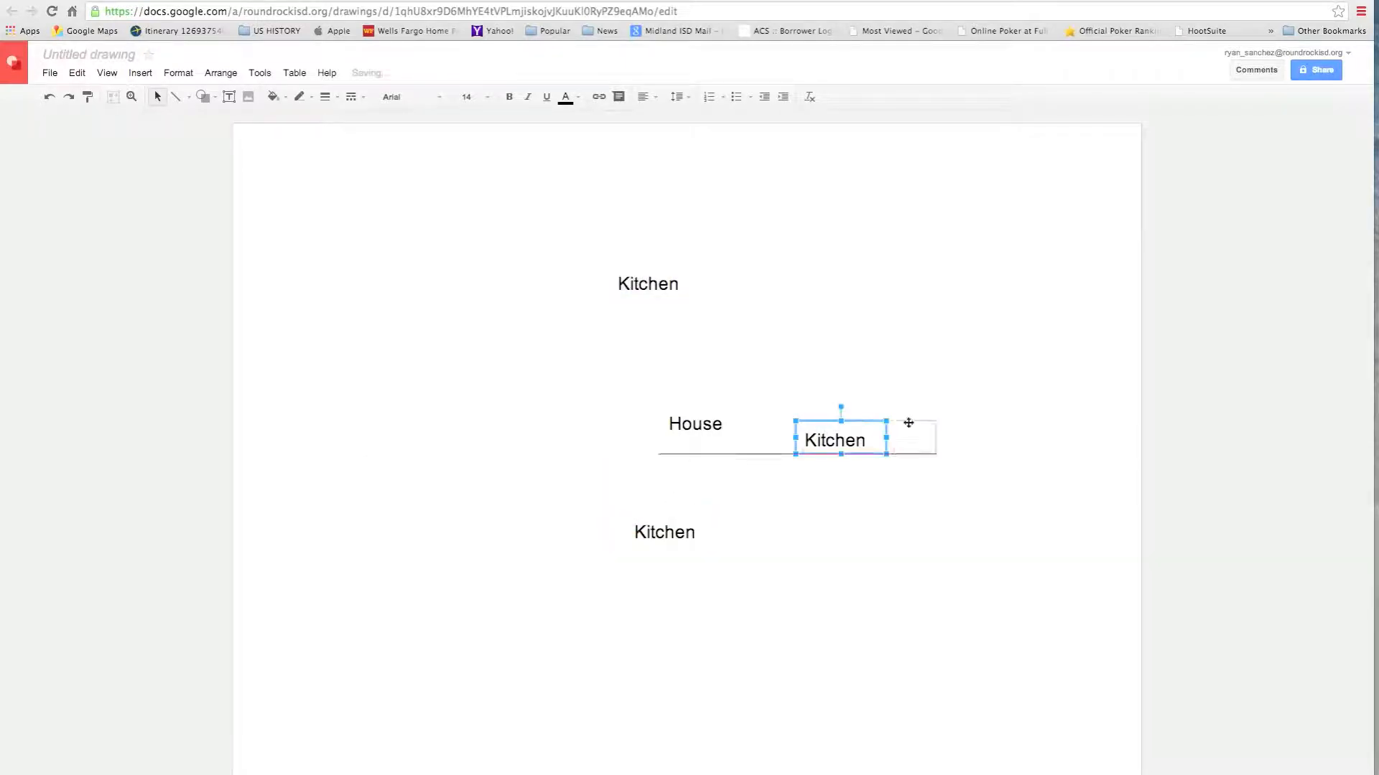
pyautogui.moveTo(834, 440); pyautogui.dragTo(883, 439)
pyautogui.write('Livingroom')
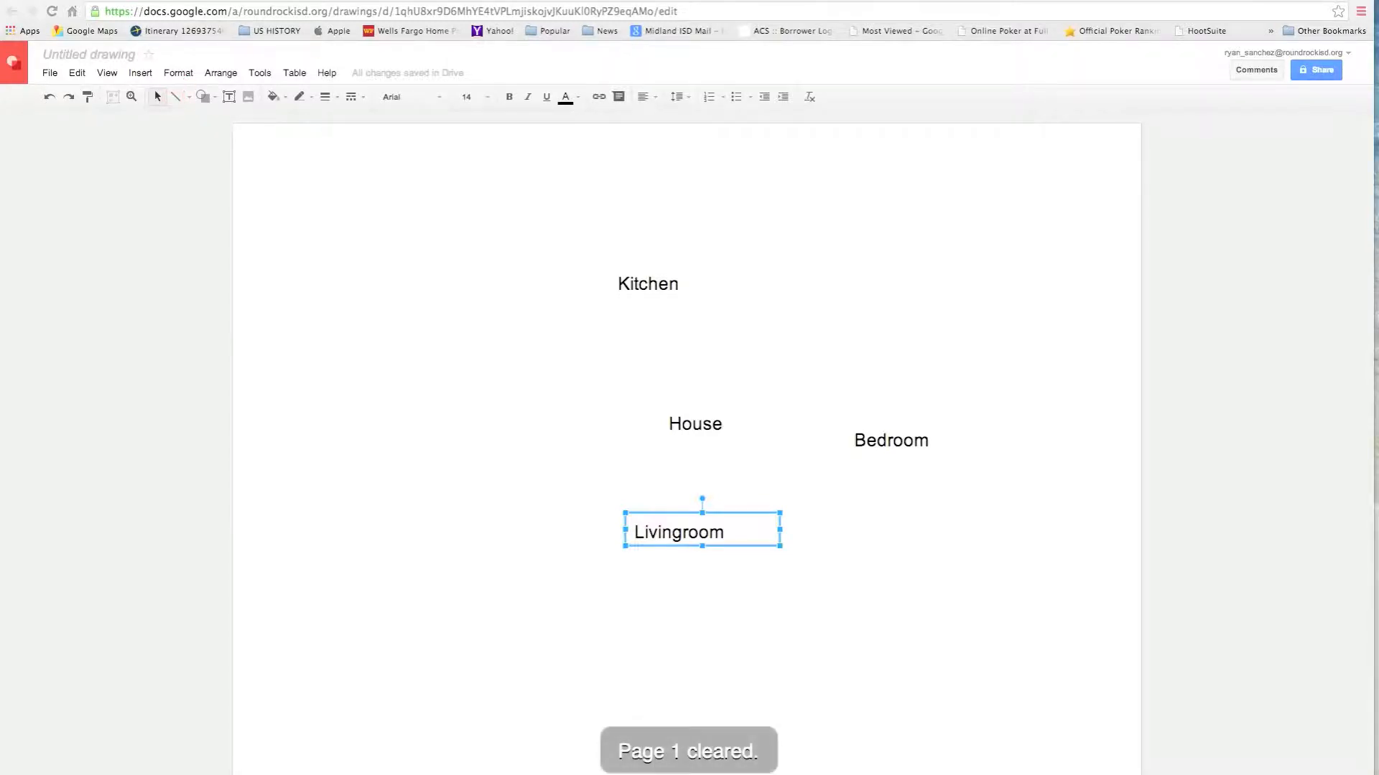
pyautogui.click(175, 96)
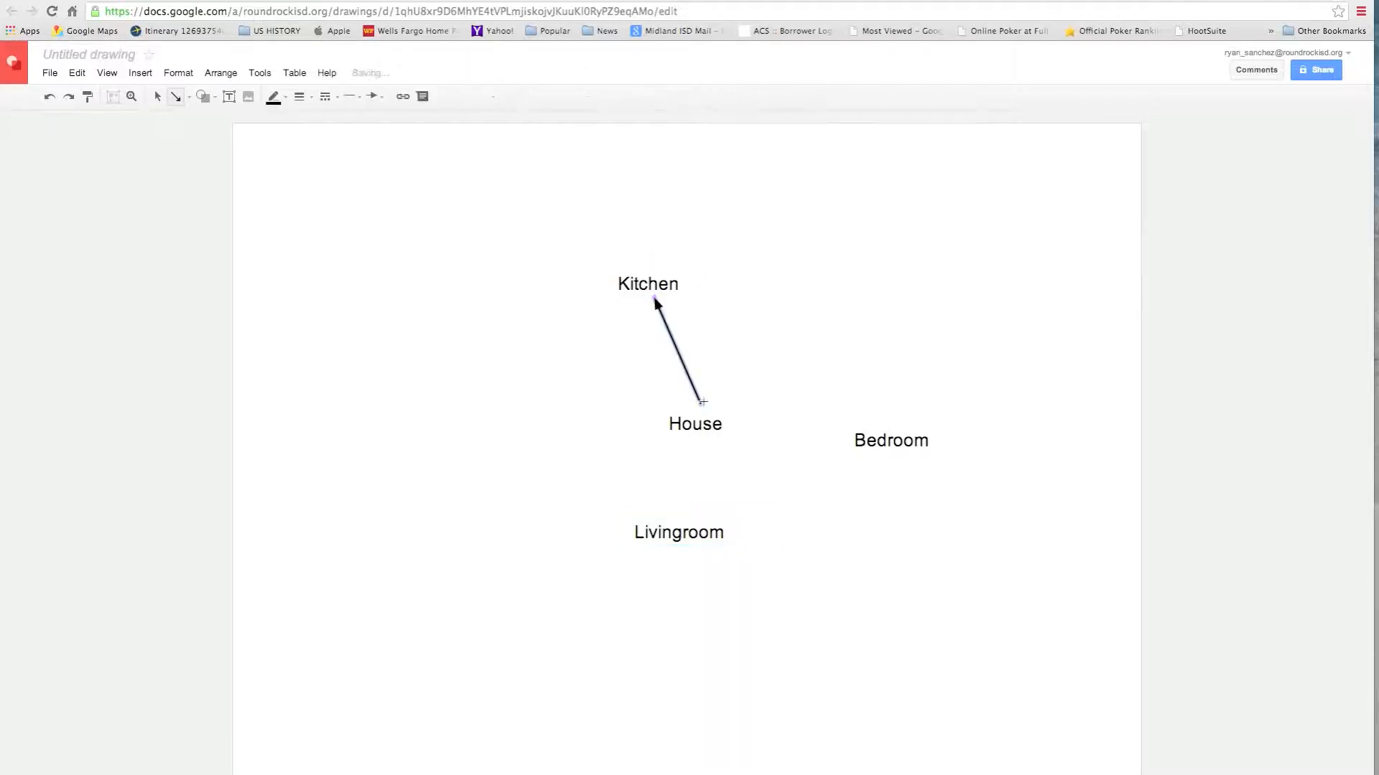
# Draw arrows from House to Bedroom and down to Livingroom, then select Livingroom.
pyautogui.moveTo(702, 402); pyautogui.dragTo(843, 427)
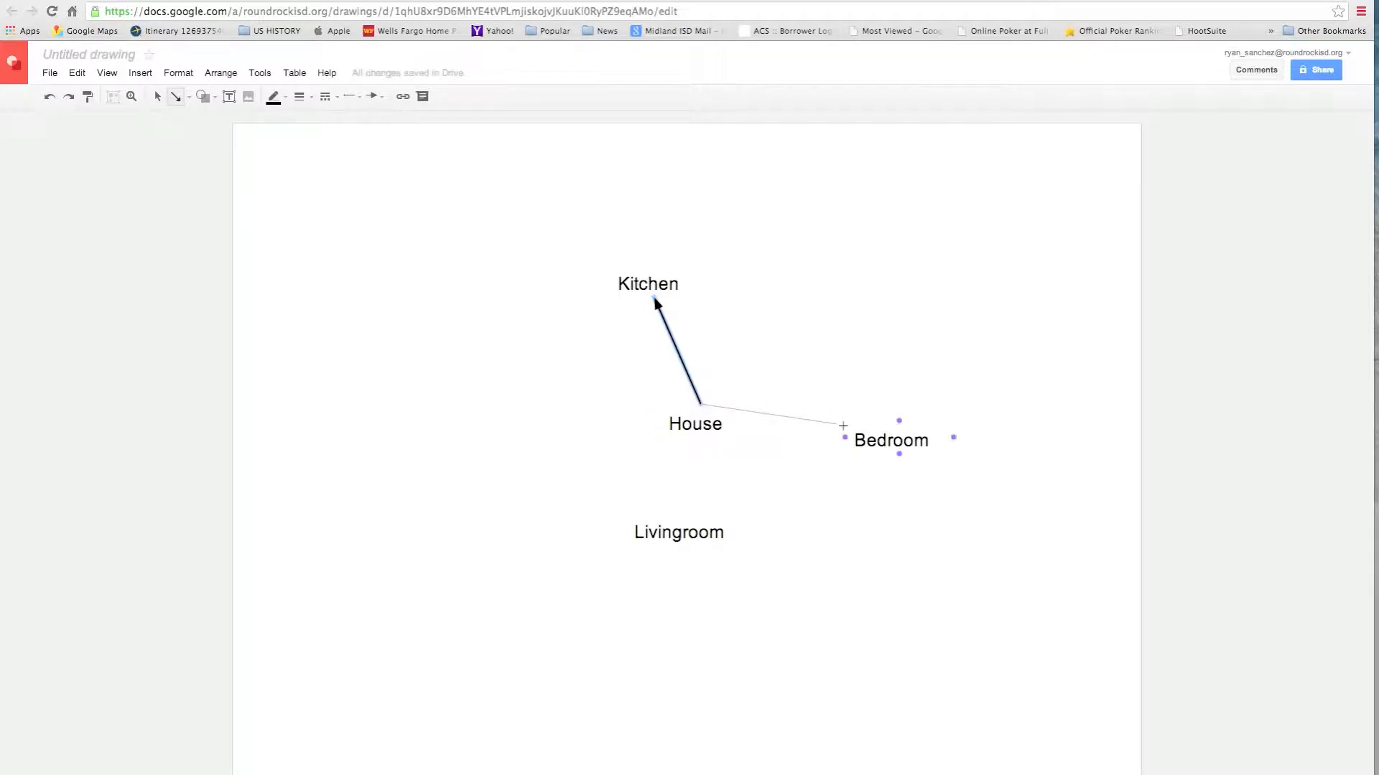
pyautogui.moveTo(843, 426); pyautogui.dragTo(843, 438)
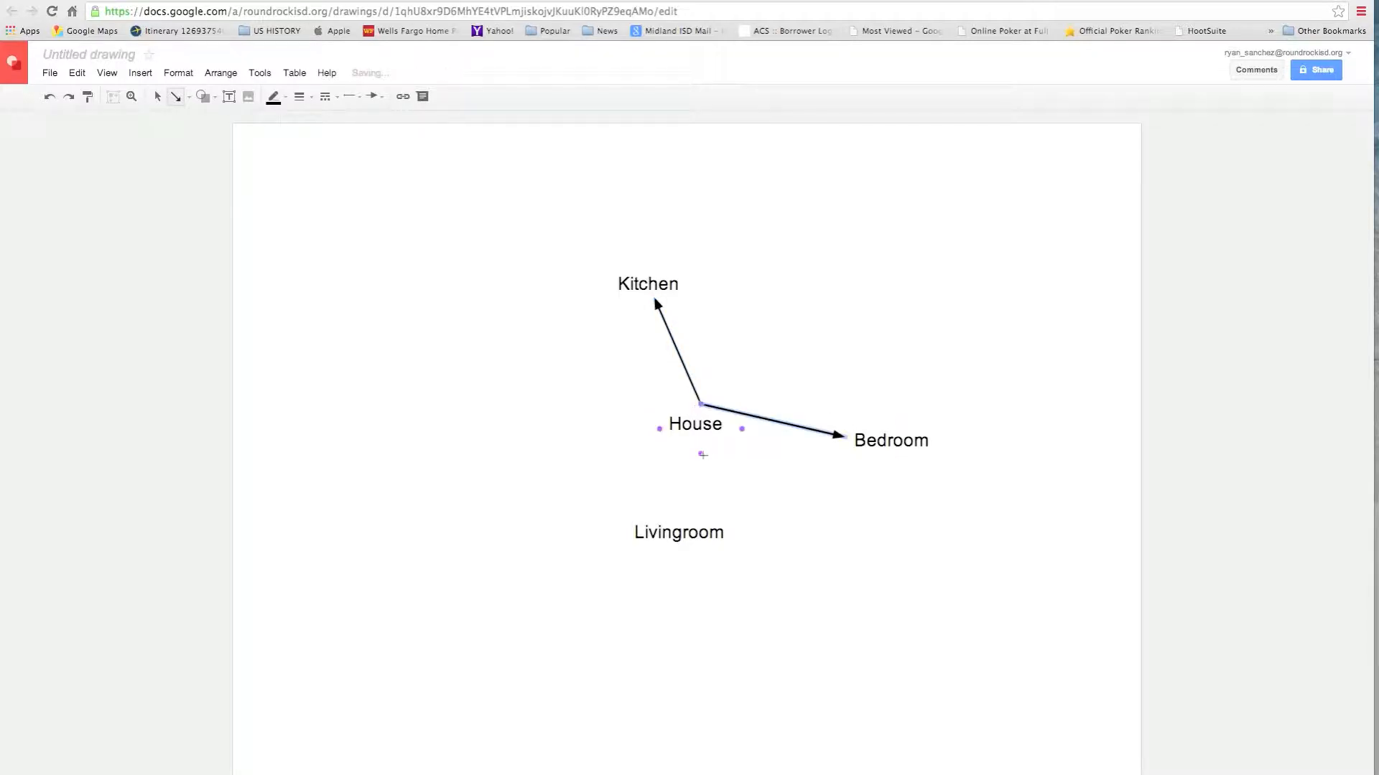
pyautogui.moveTo(703, 453); pyautogui.dragTo(688, 502)
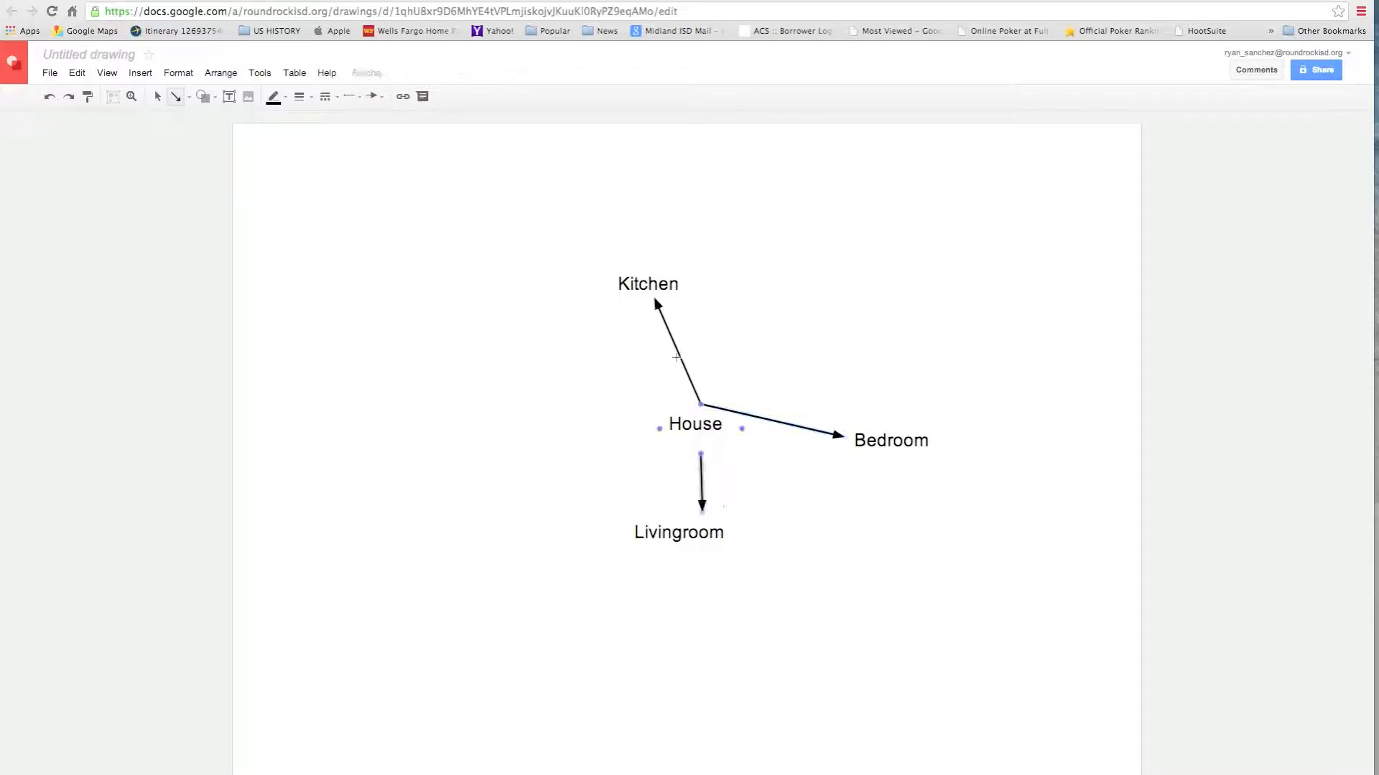
pyautogui.click(701, 482)
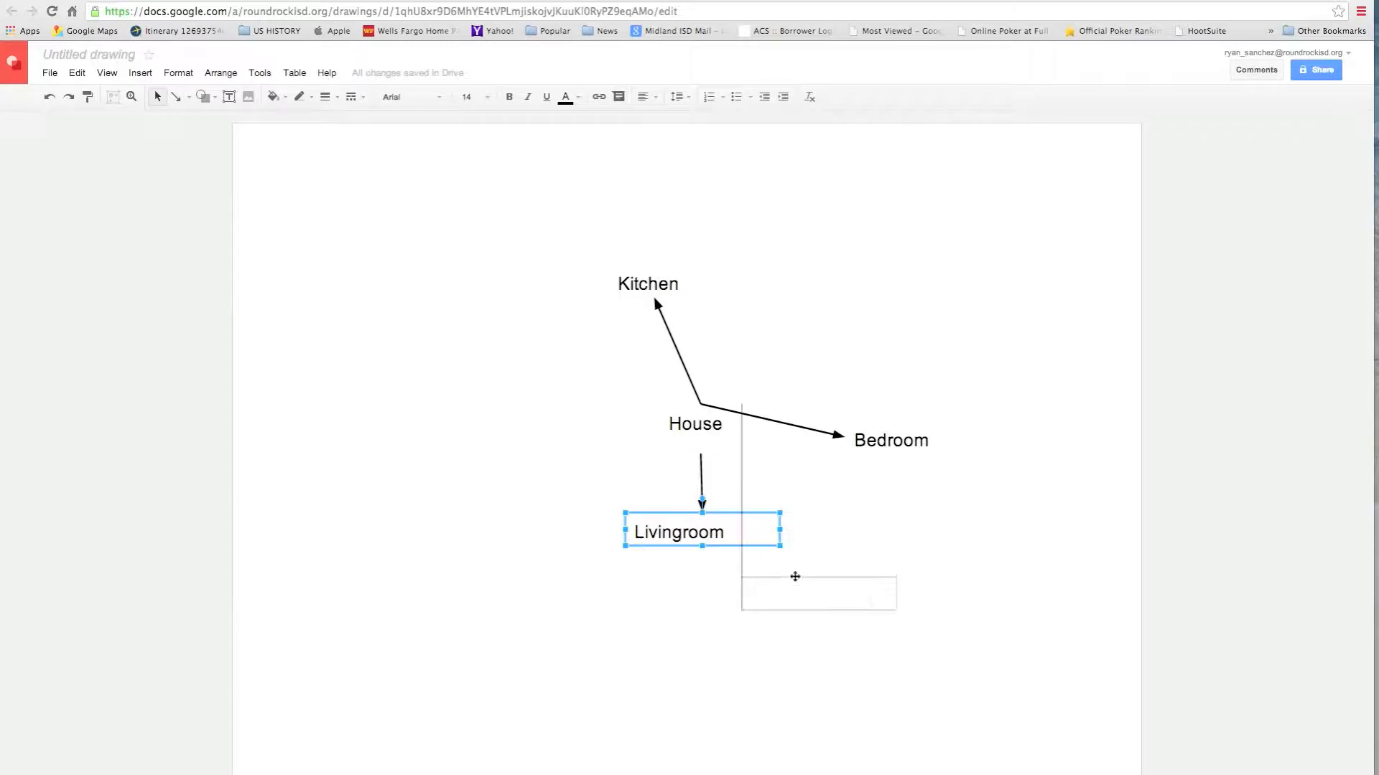
# Drag the Livingroom label down and to the right of House.
pyautogui.moveTo(701, 531); pyautogui.dragTo(890, 440)
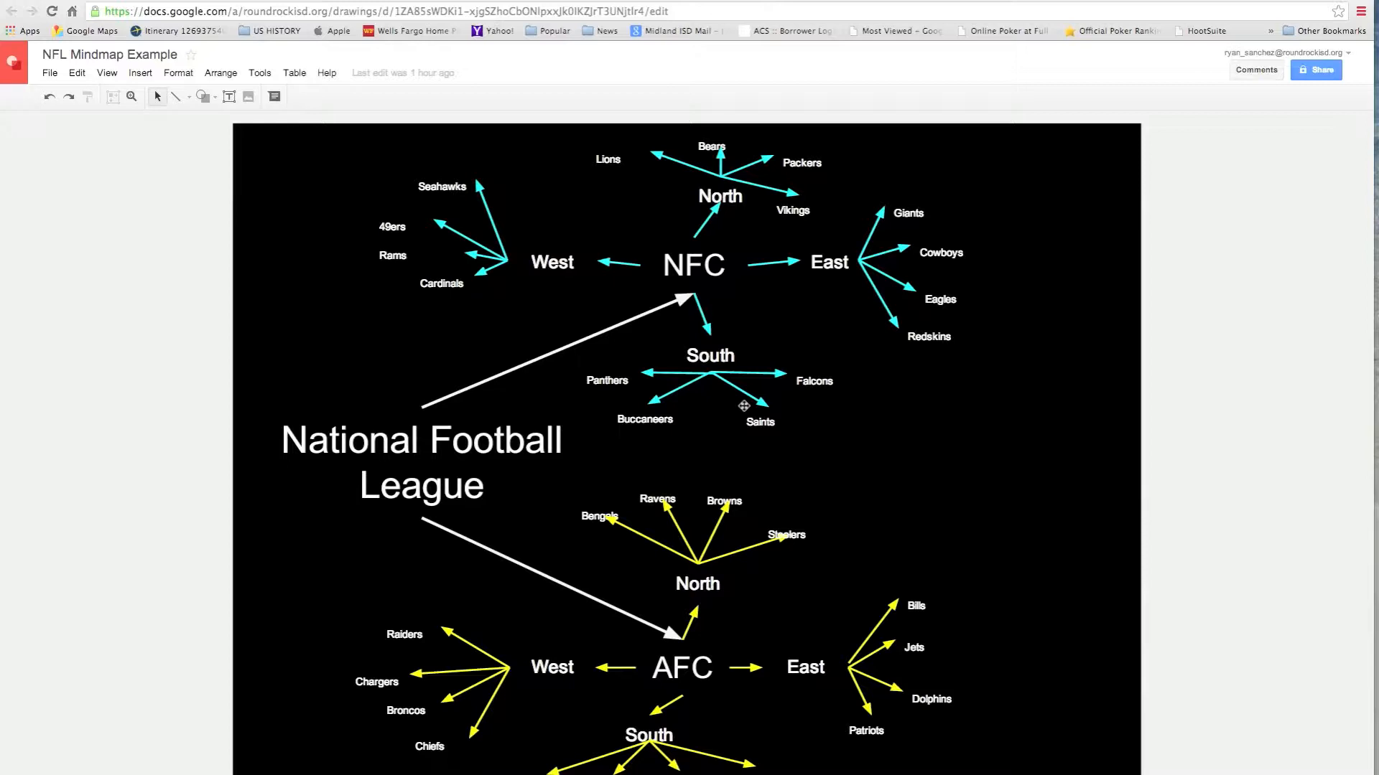
pyautogui.moveTo(366, 405)
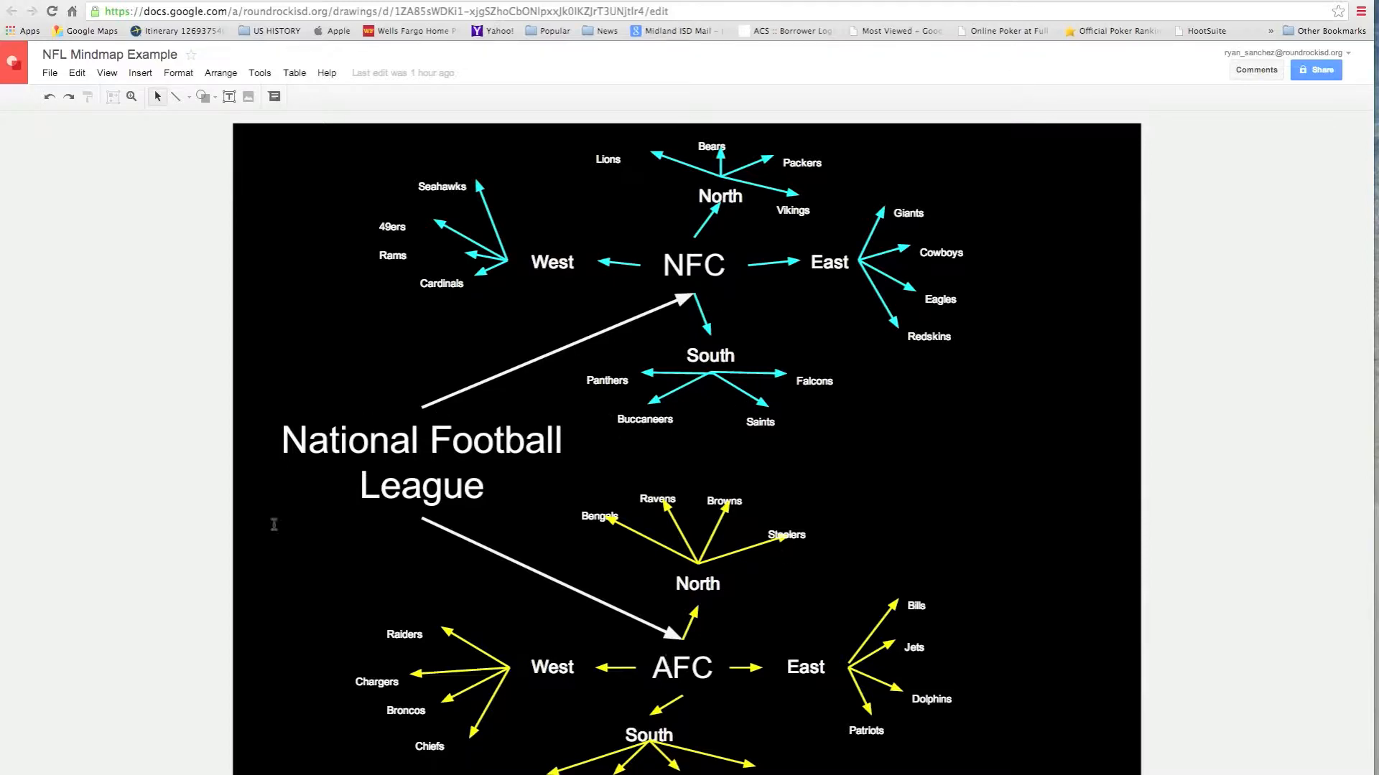
pyautogui.moveTo(569, 194)
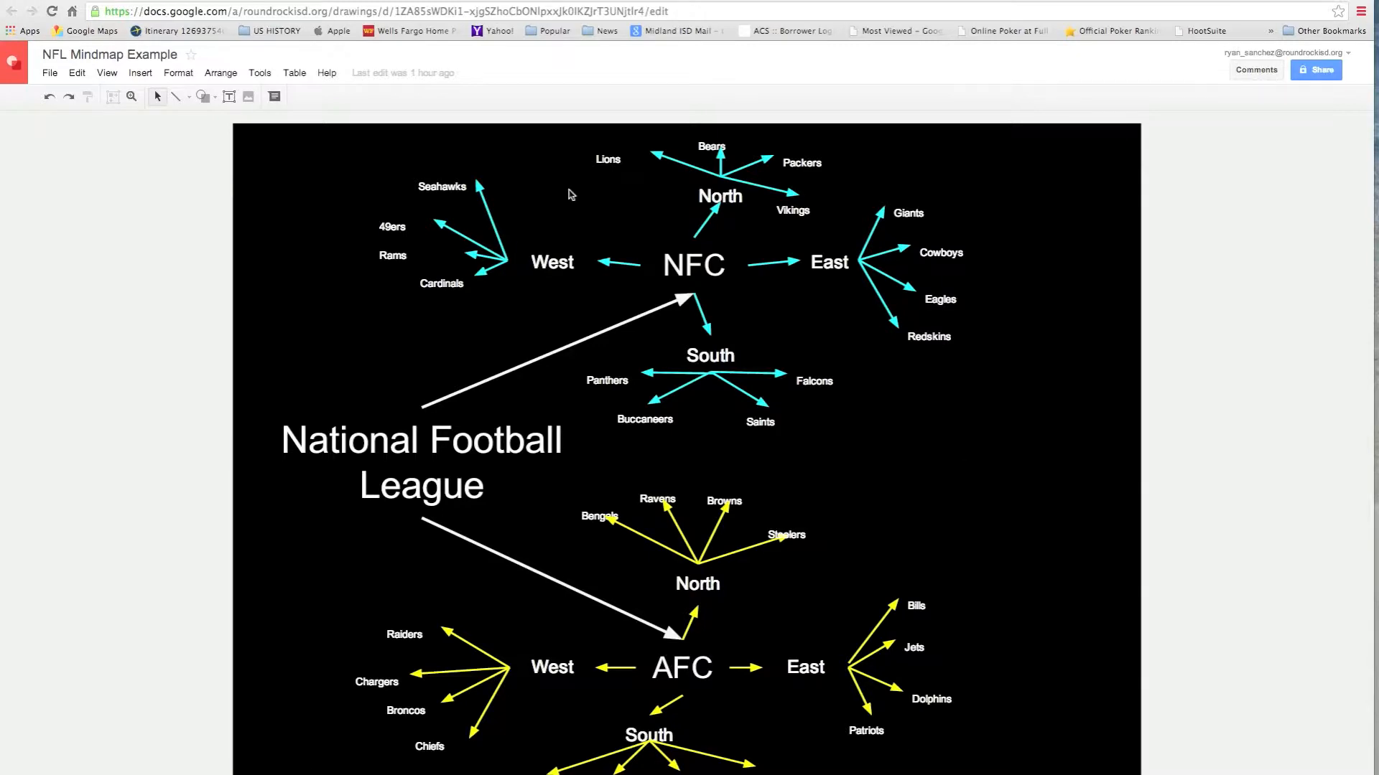
pyautogui.moveTo(842, 237)
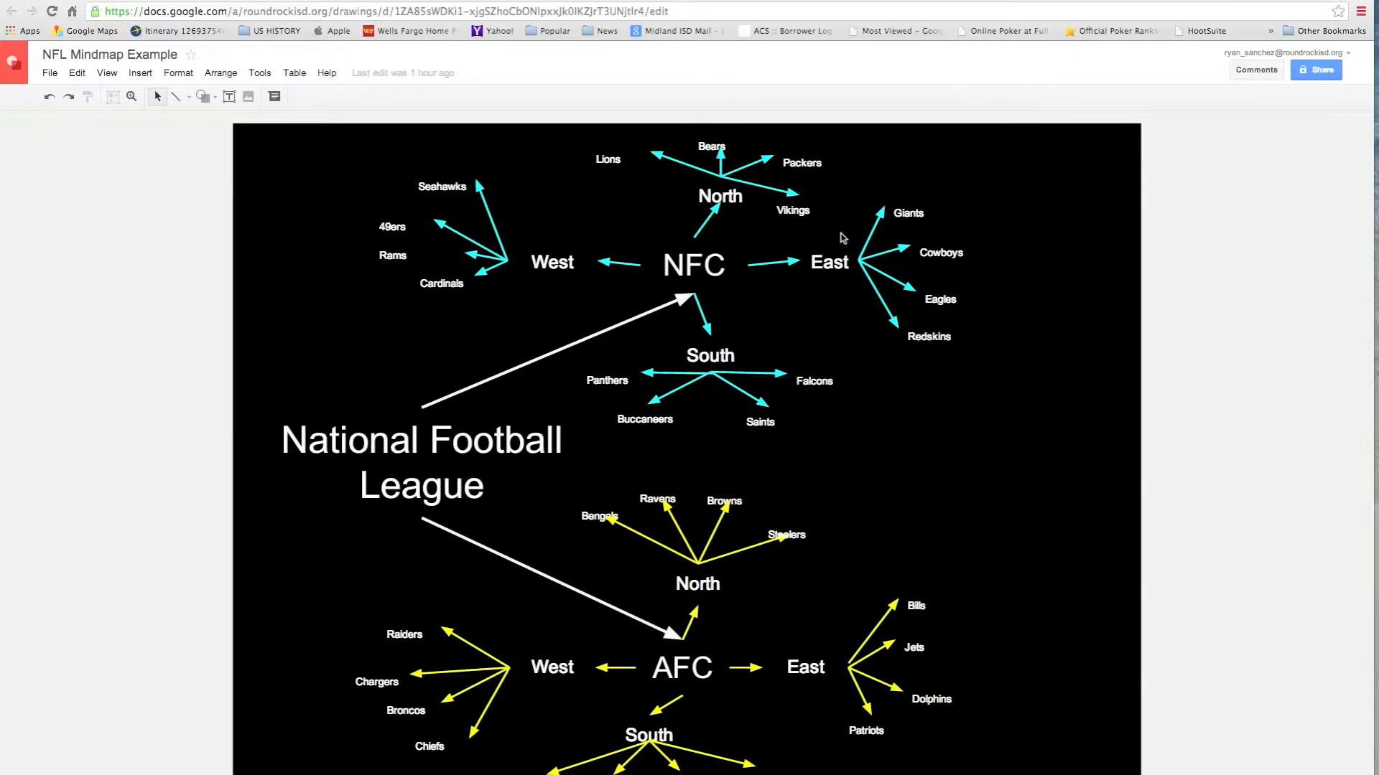
pyautogui.moveTo(985, 245)
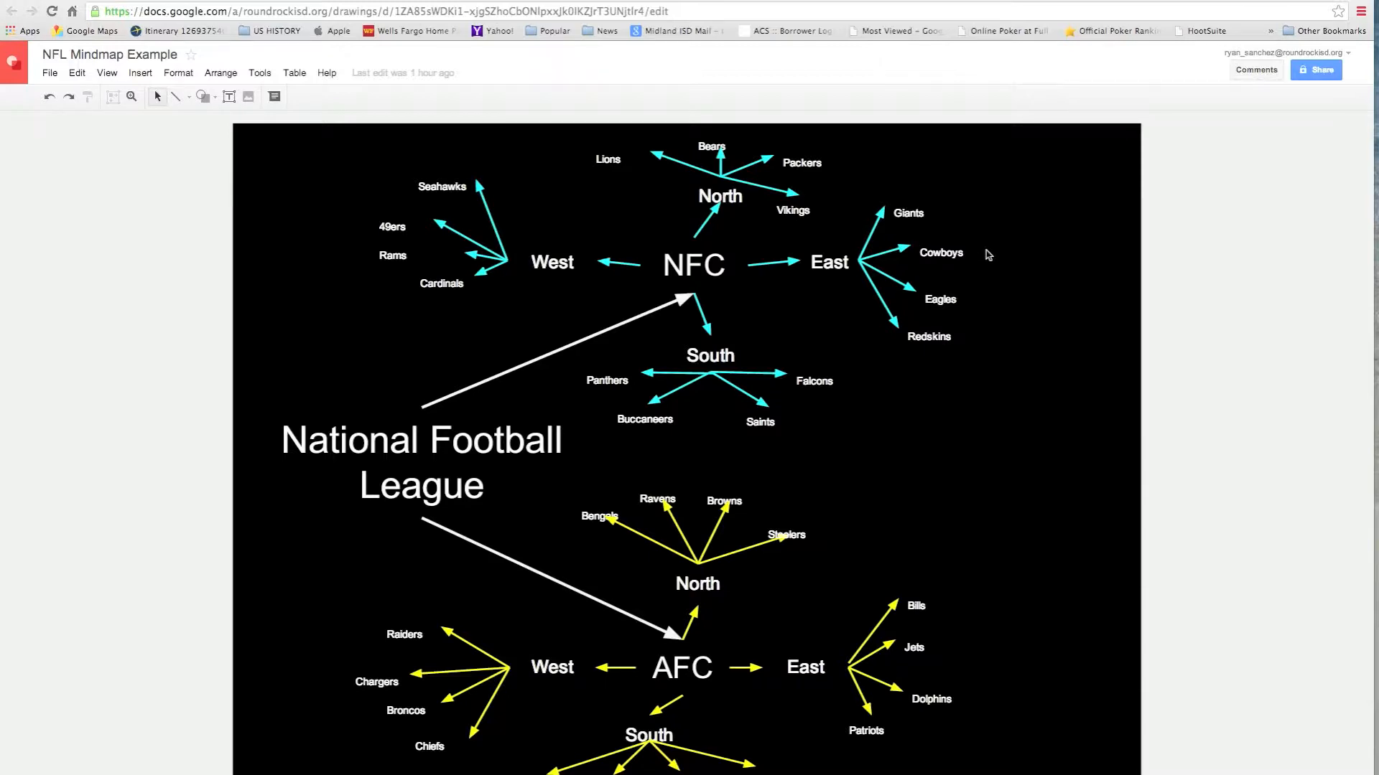
pyautogui.click(175, 96)
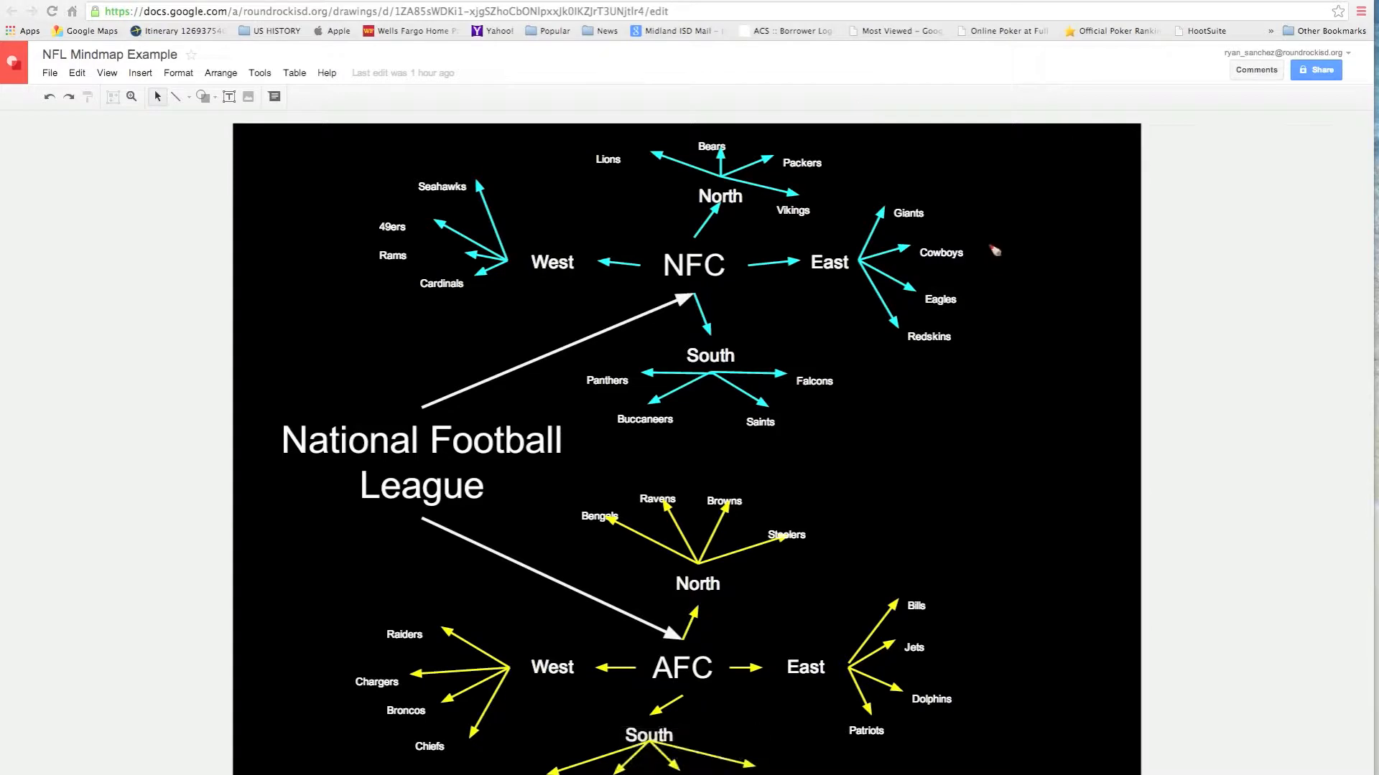
pyautogui.moveTo(974, 256); pyautogui.dragTo(1018, 216)
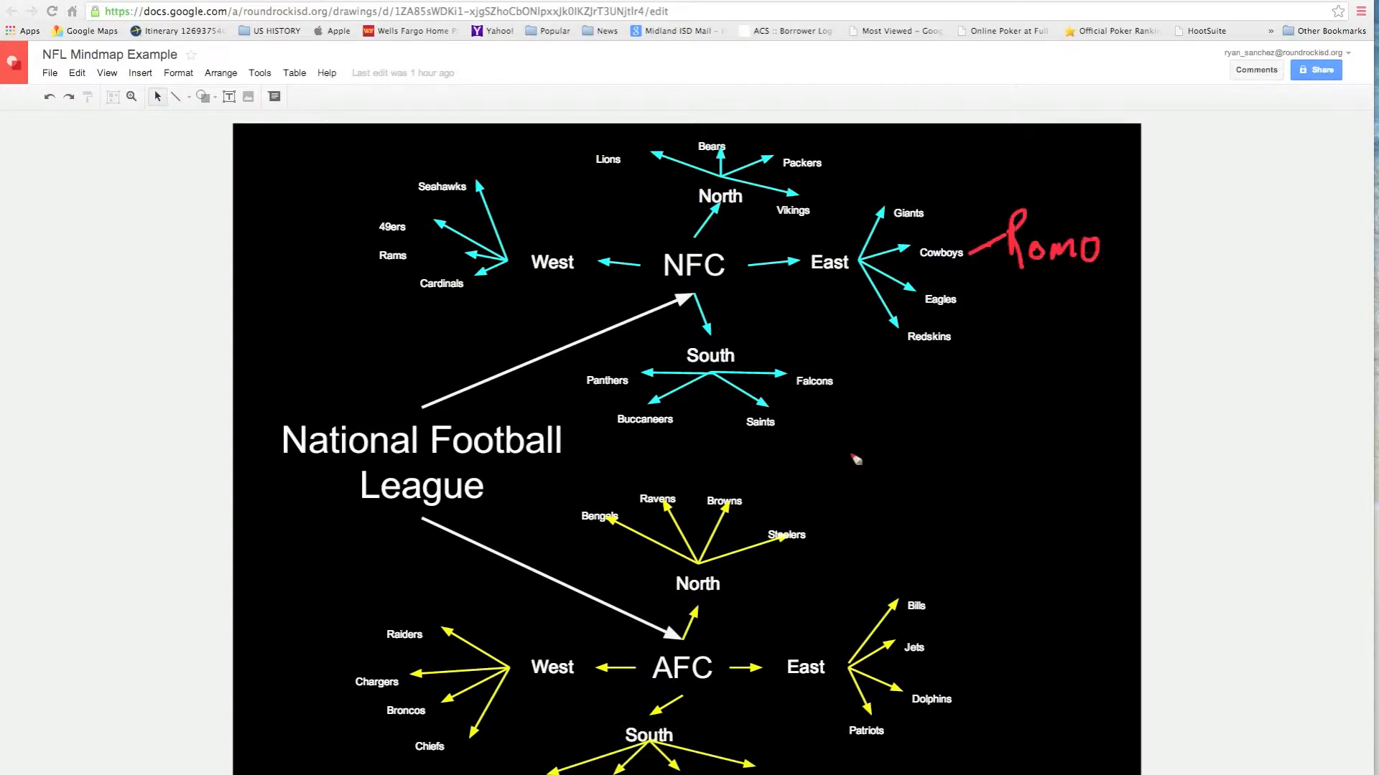
pyautogui.moveTo(935, 666)
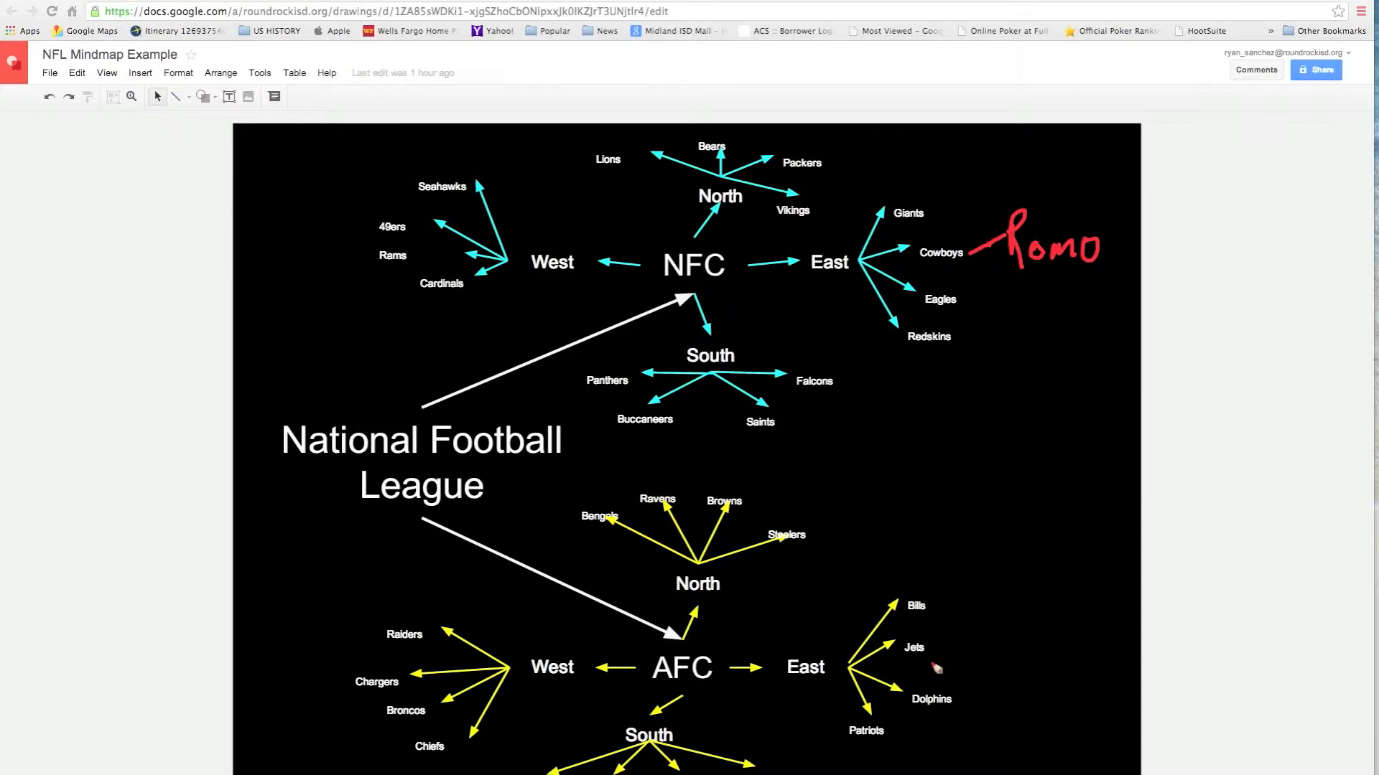
pyautogui.moveTo(886, 741); pyautogui.dragTo(924, 747)
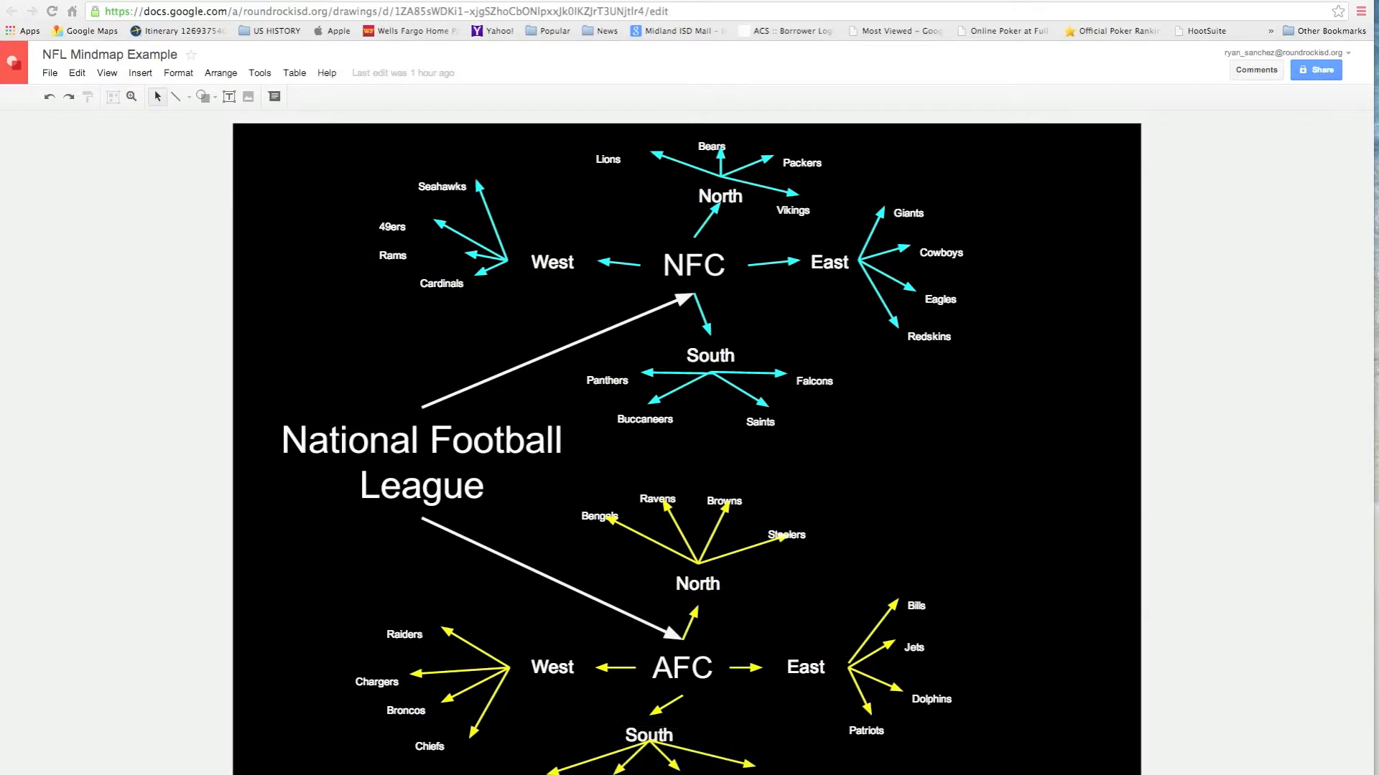
# Leave the drawing via the File menu and go to the class site's Submit an Assignment page.
pyautogui.click(49, 73)
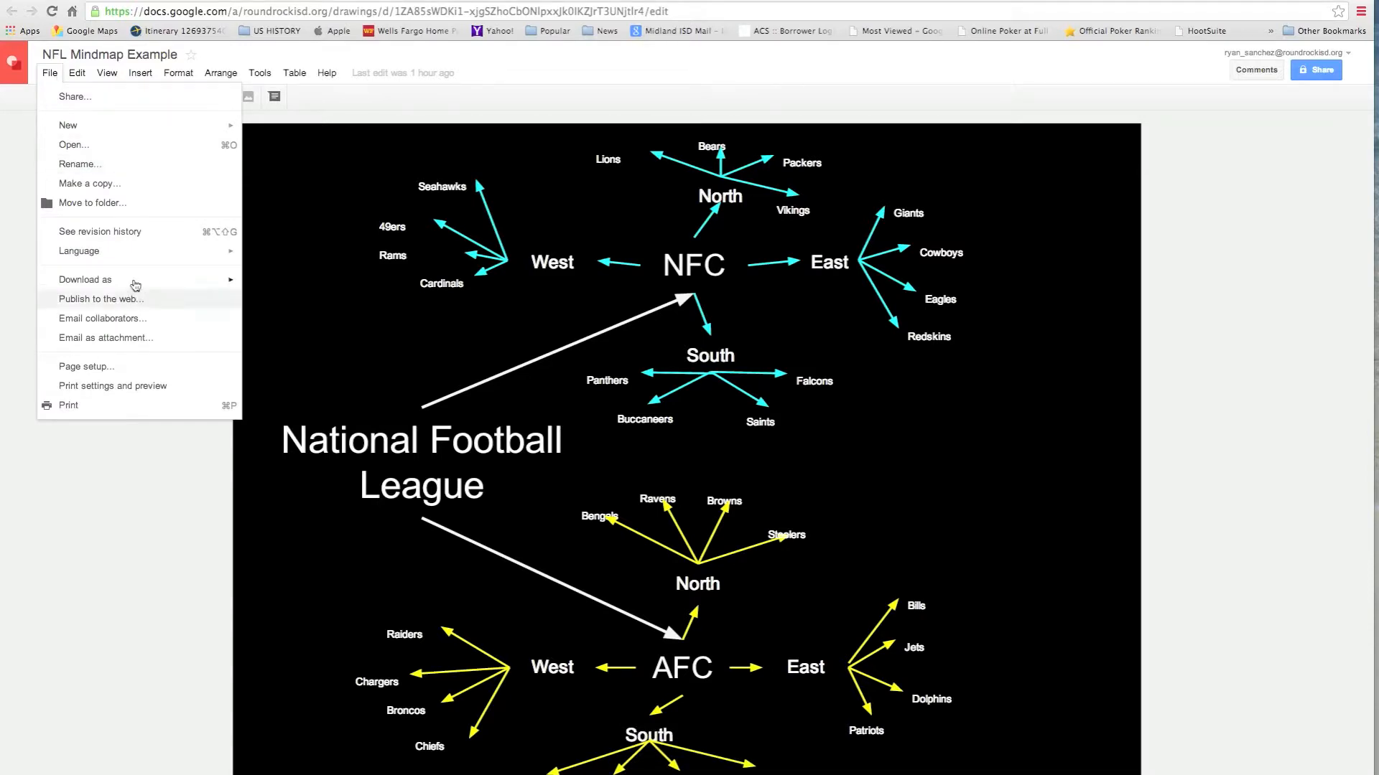
pyautogui.click(85, 280)
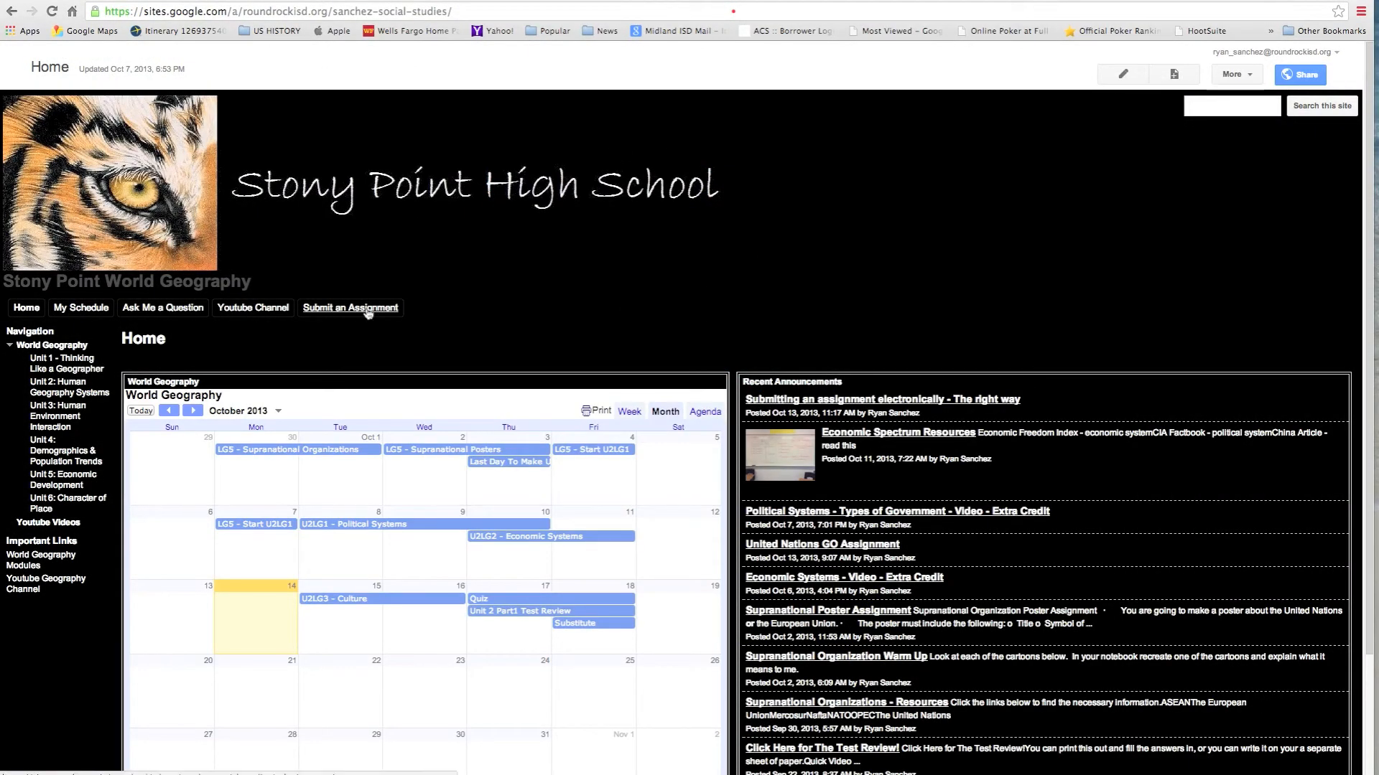
pyautogui.click(349, 307)
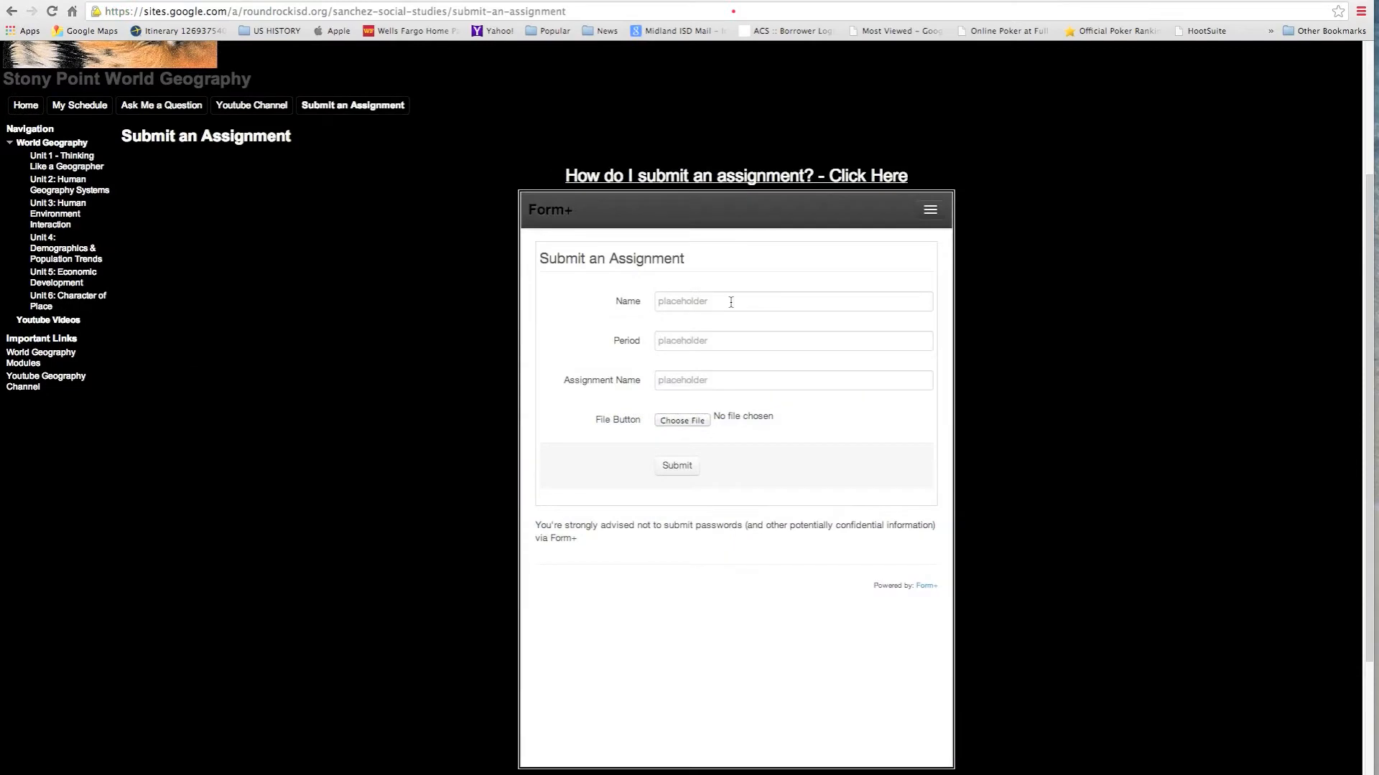
# Fill in the name 'Mr.', 1st period and assignment 'Min', then submit the form.
pyautogui.write('Mr.')
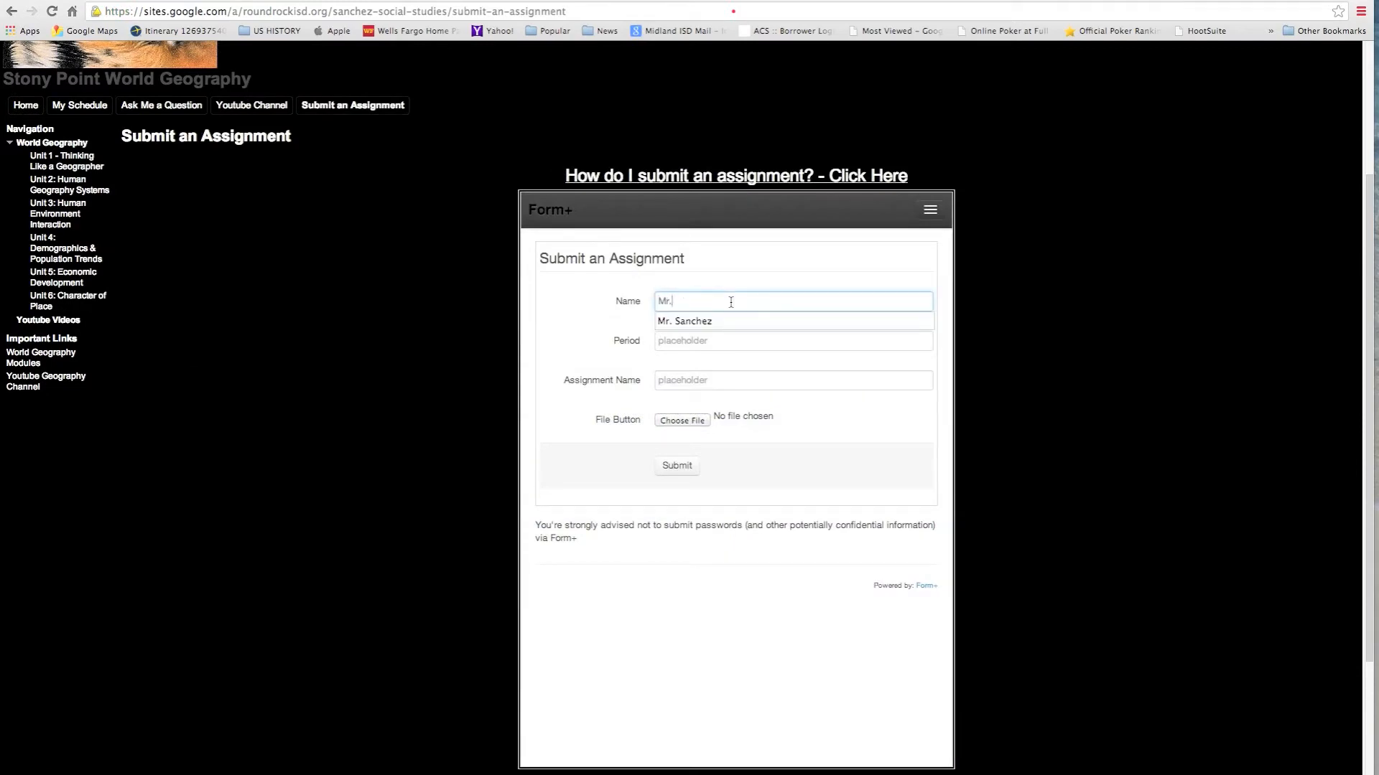
pyautogui.click(684, 320)
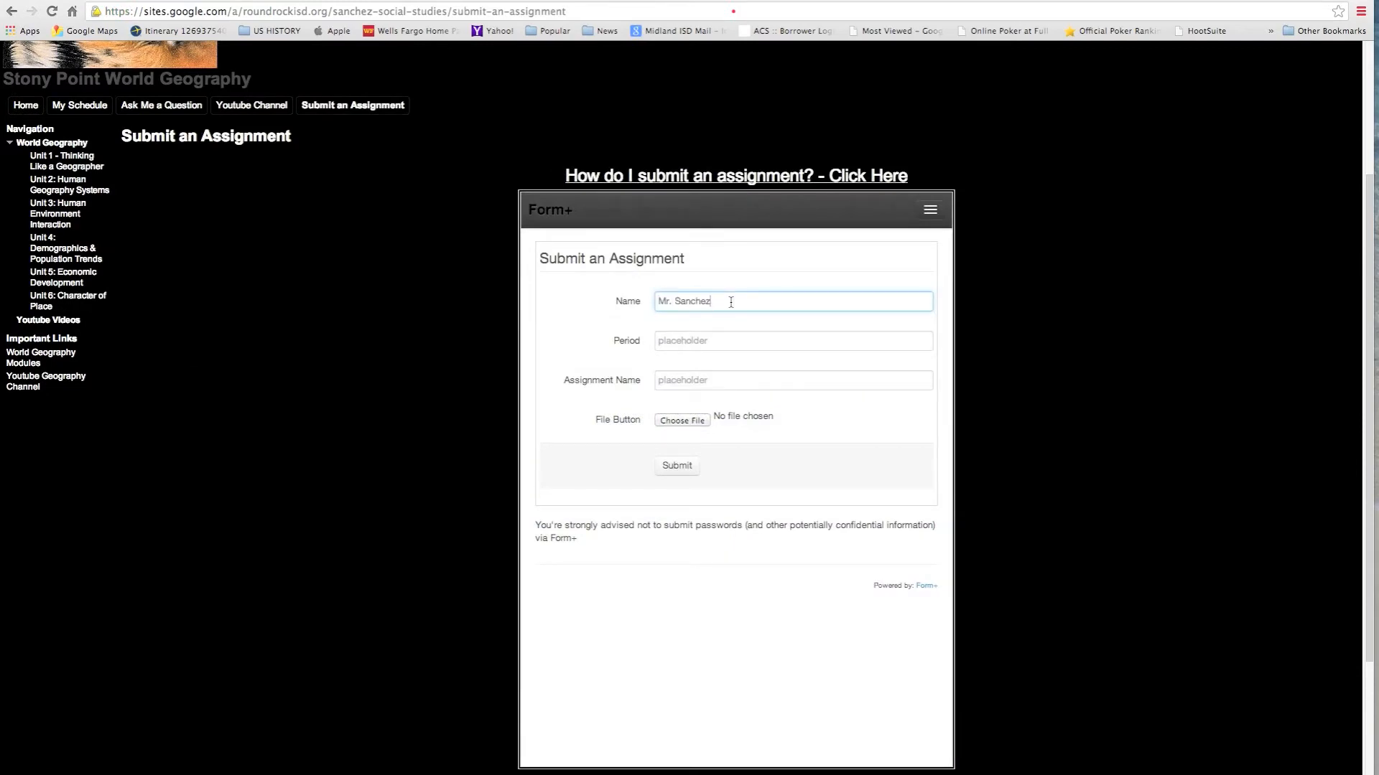
pyautogui.click(791, 340)
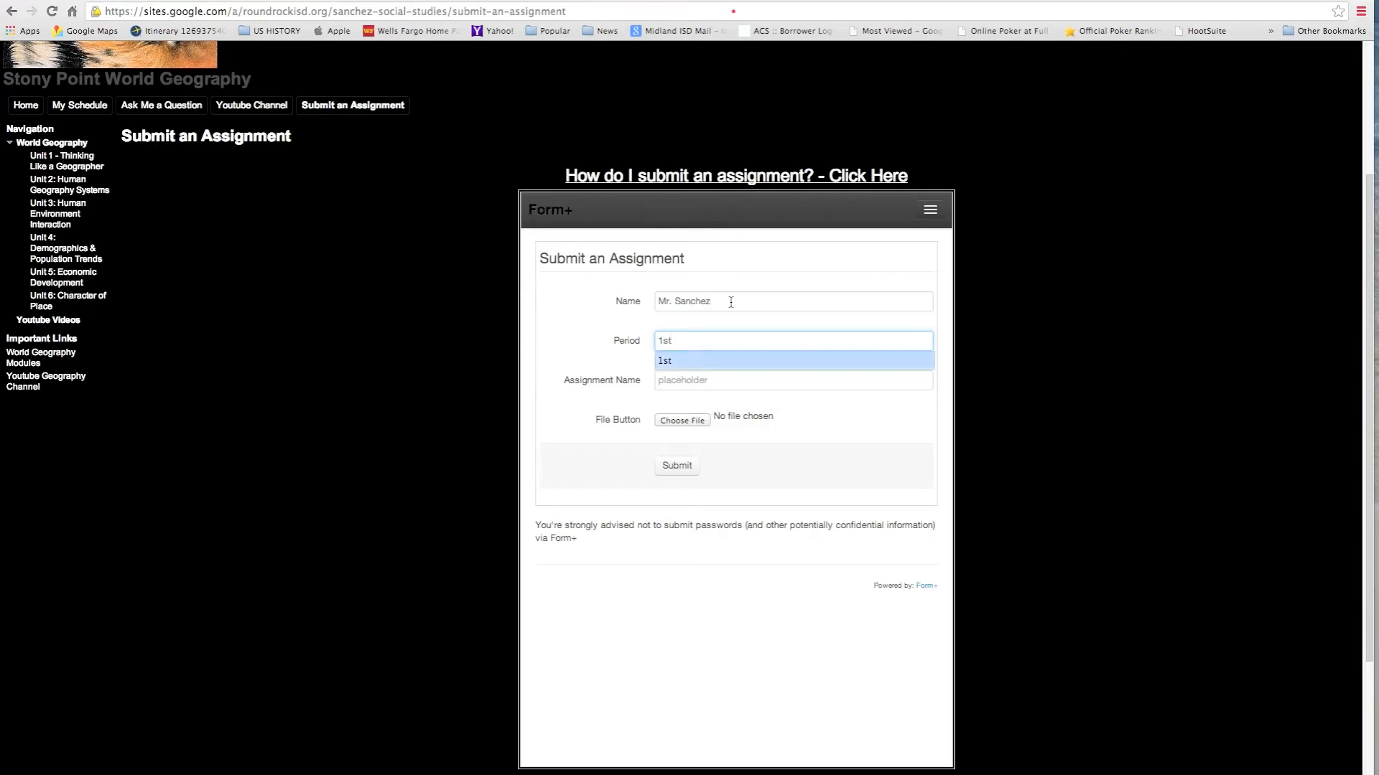
pyautogui.write('Min')
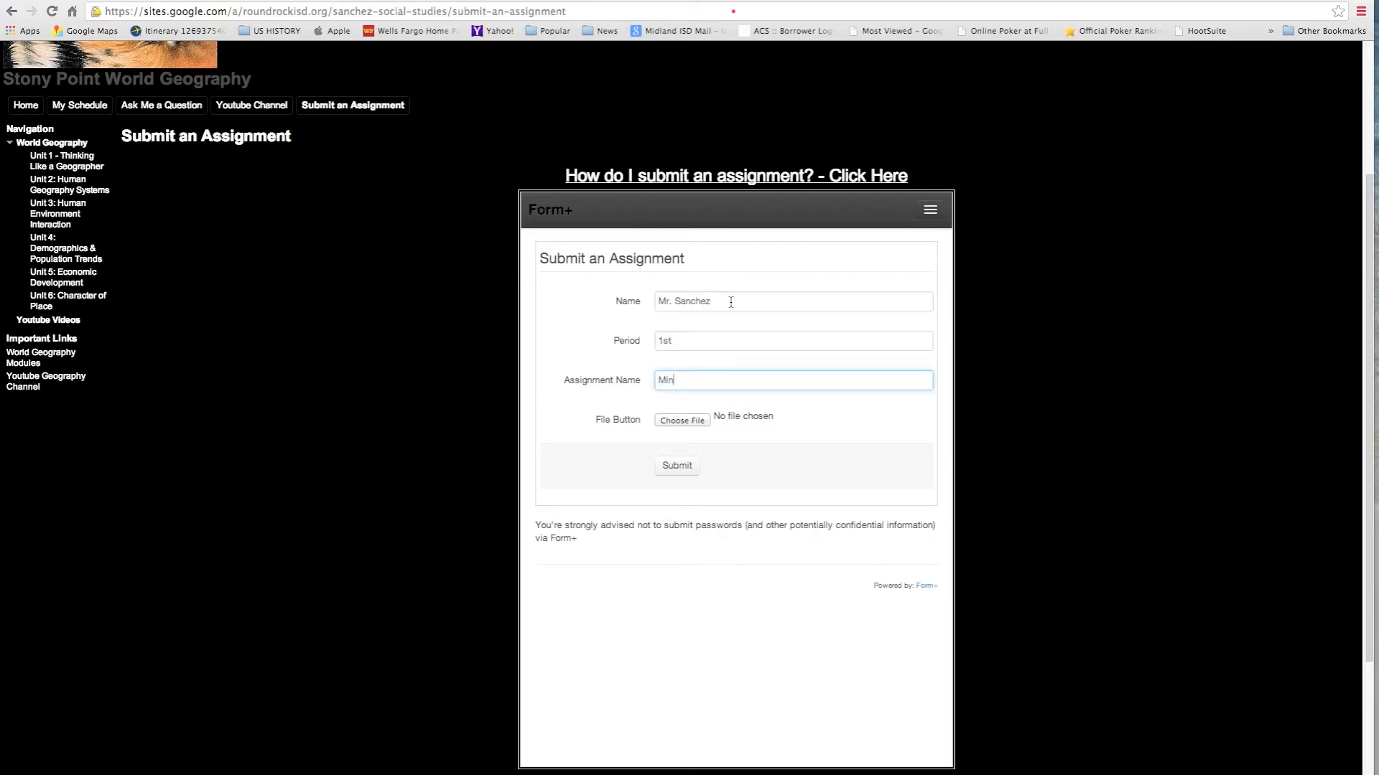
pyautogui.click(677, 465)
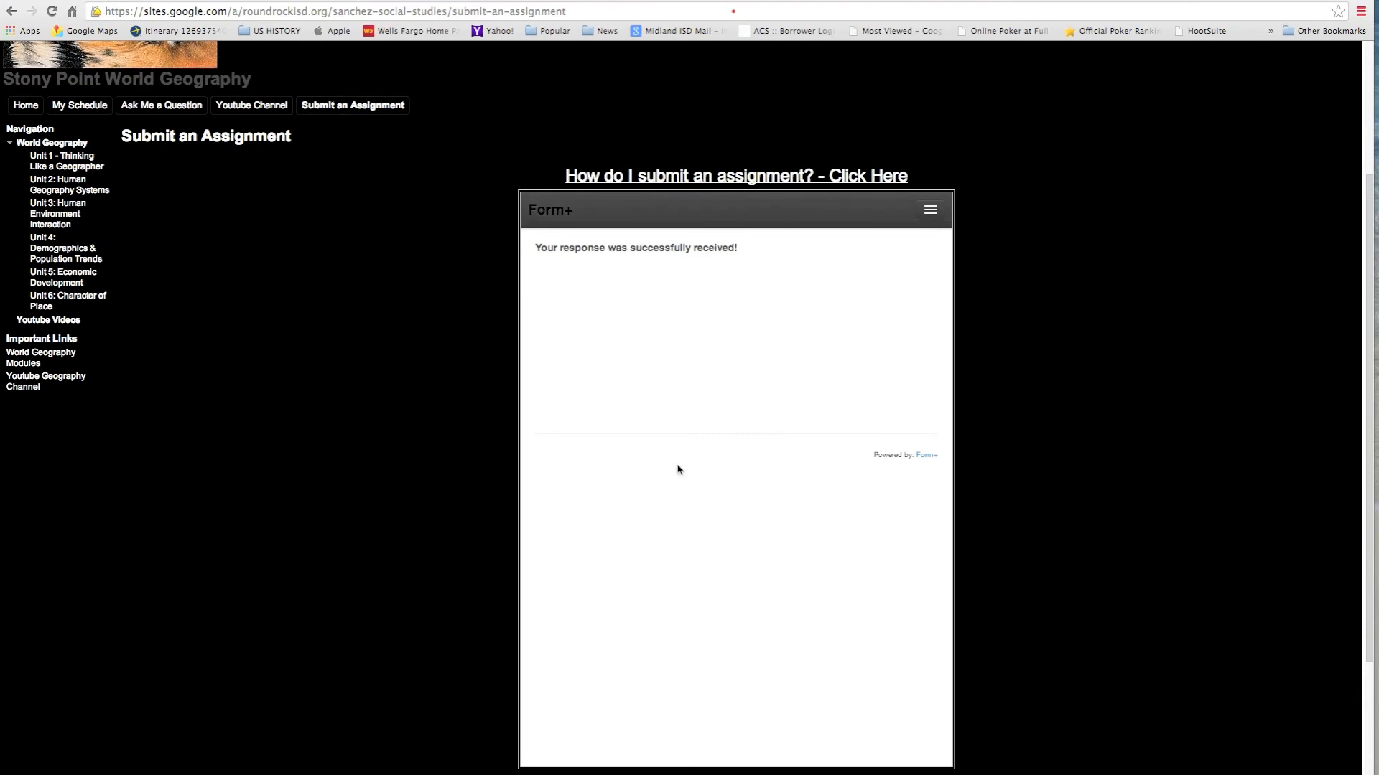
pyautogui.moveTo(699, 433)
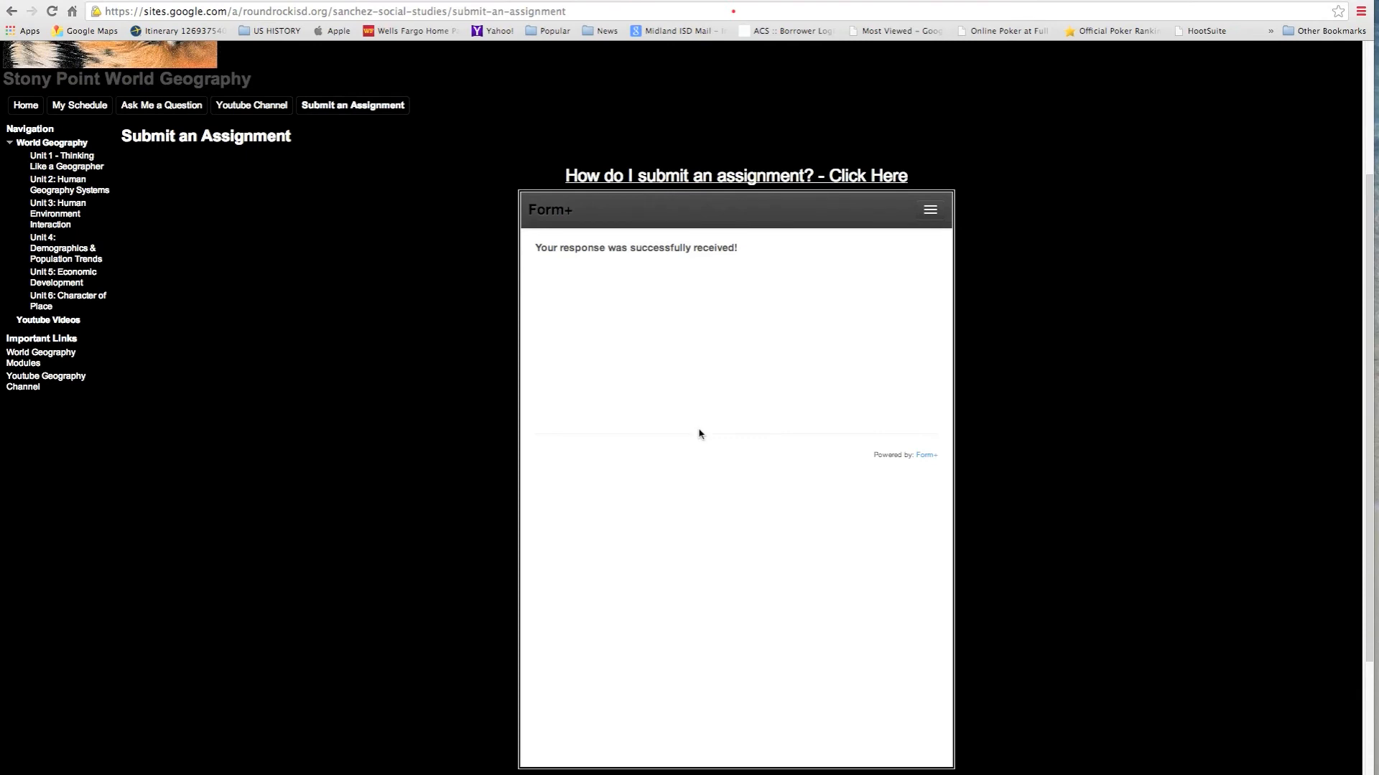